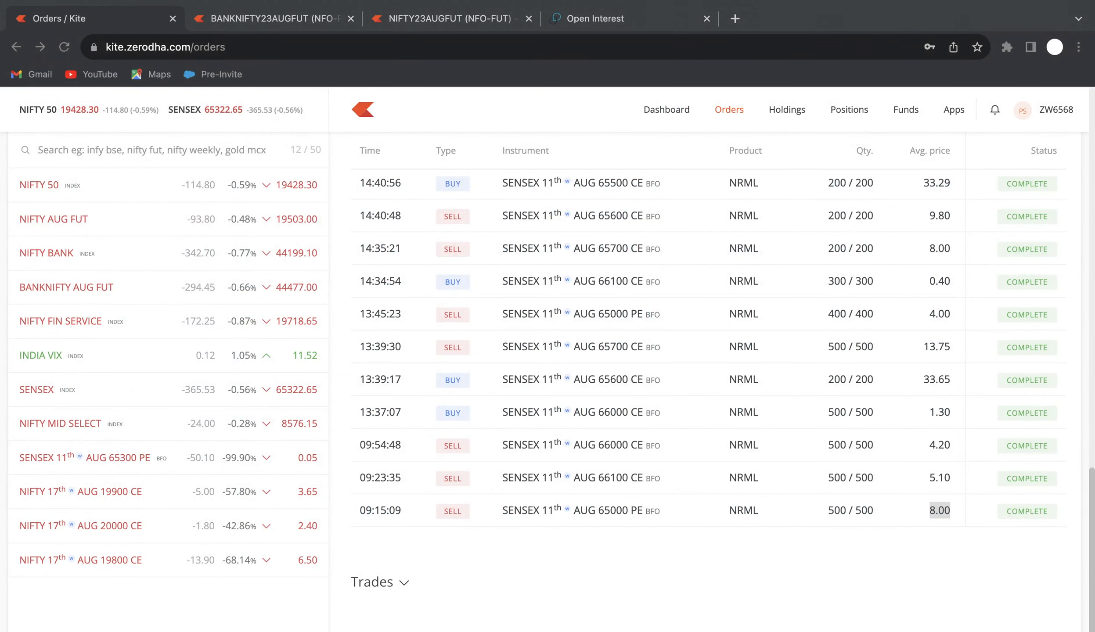
# Highlight the 8.00 average price of the earliest order, then bring up the NIFTY AUG FUT chart.
pyautogui.doubleClick(940, 511)
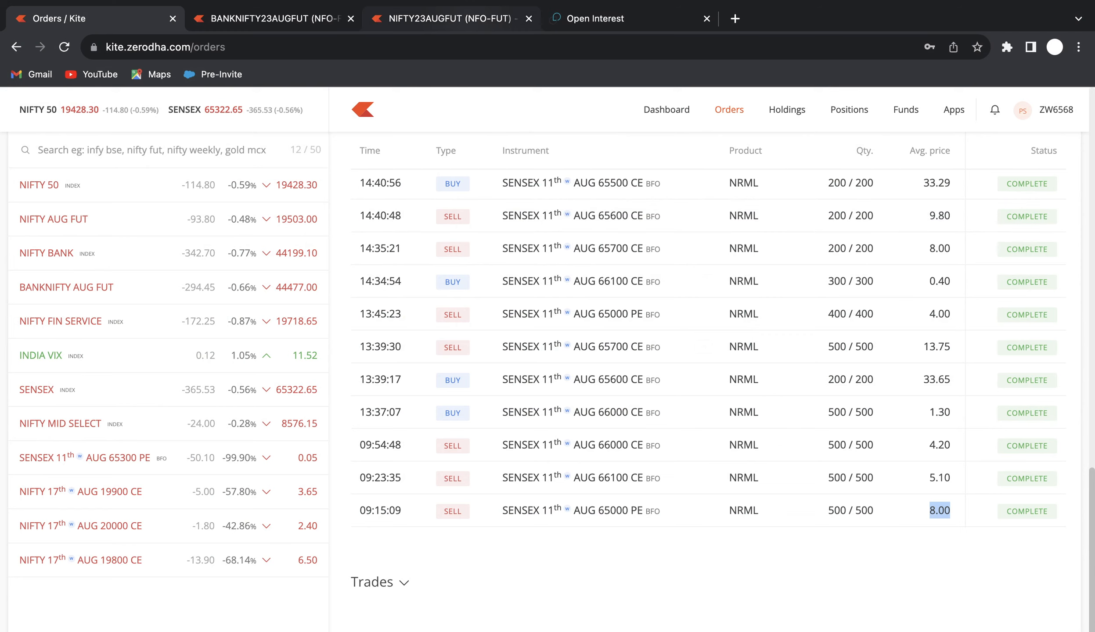
pyautogui.click(450, 19)
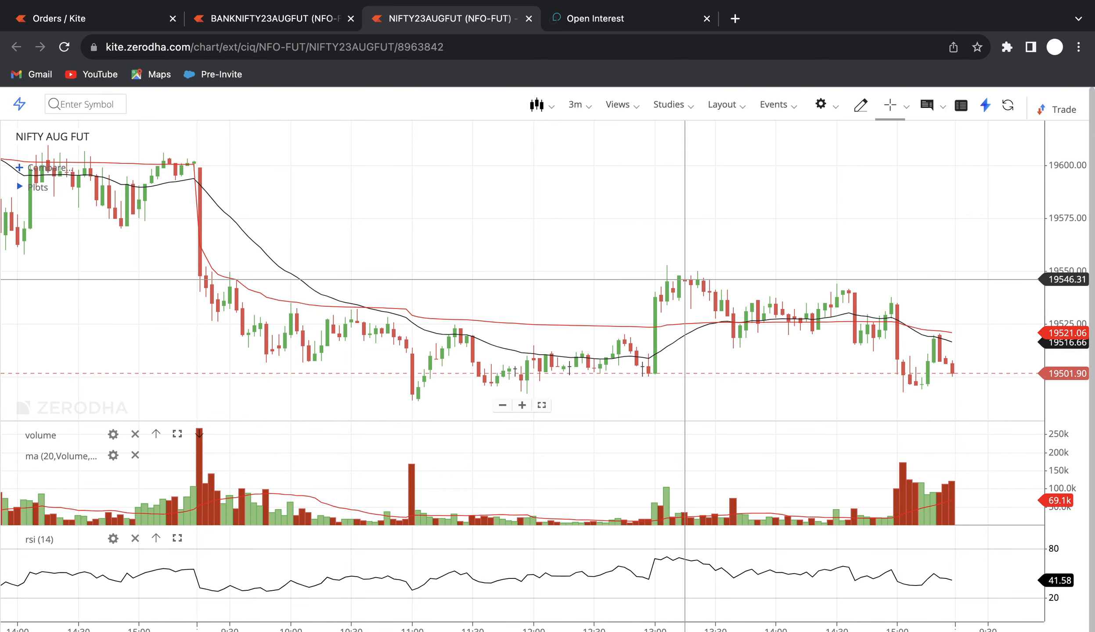
pyautogui.moveTo(904, 349)
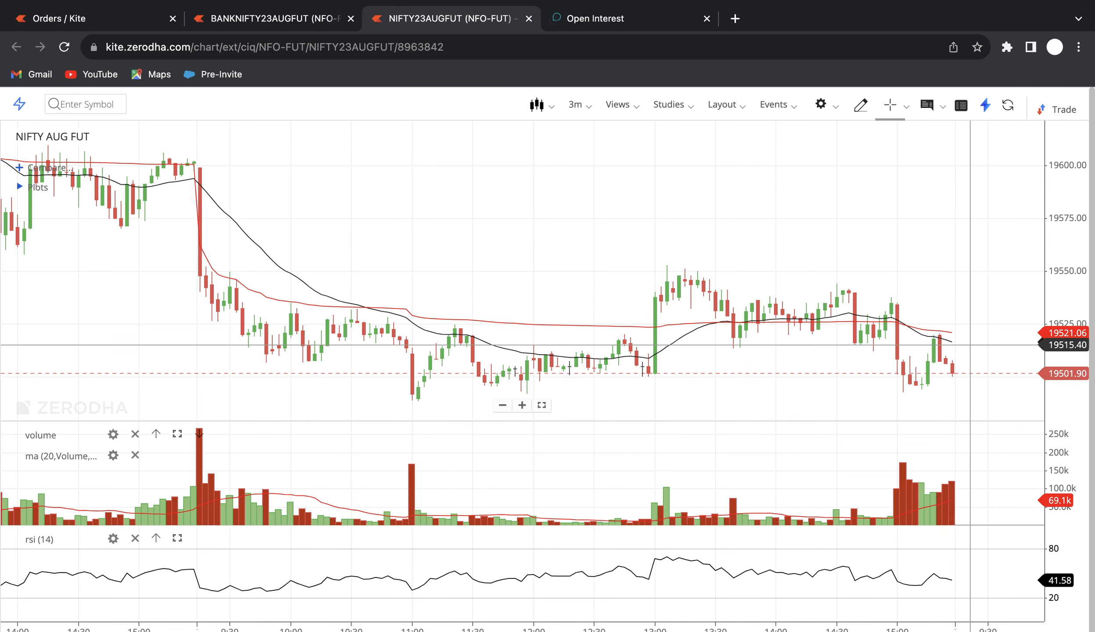
pyautogui.moveTo(851, 362)
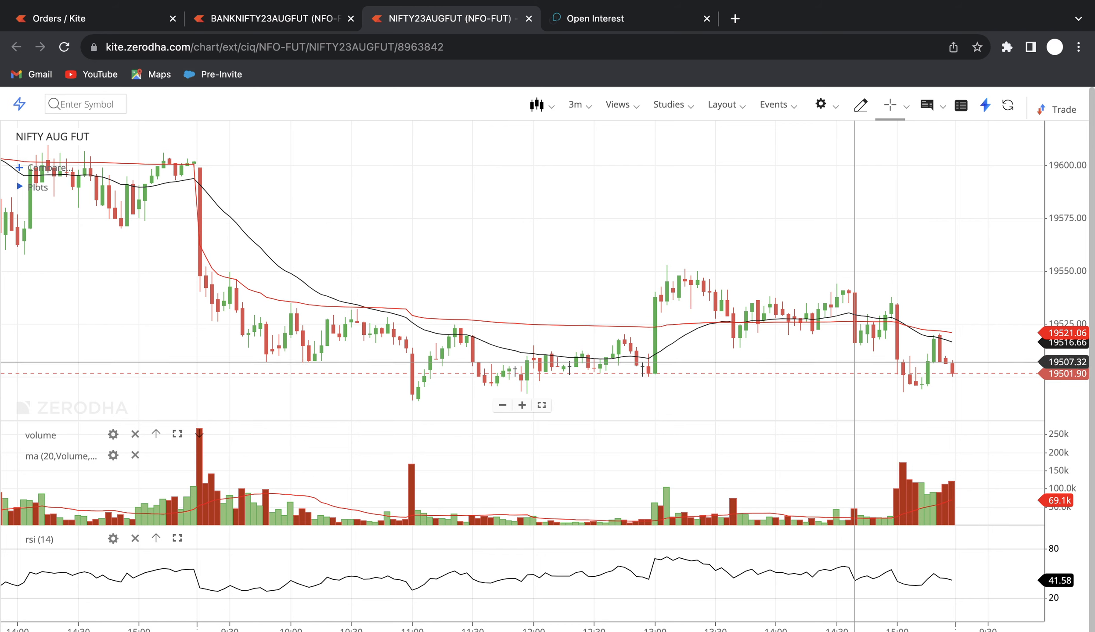
pyautogui.moveTo(658, 304)
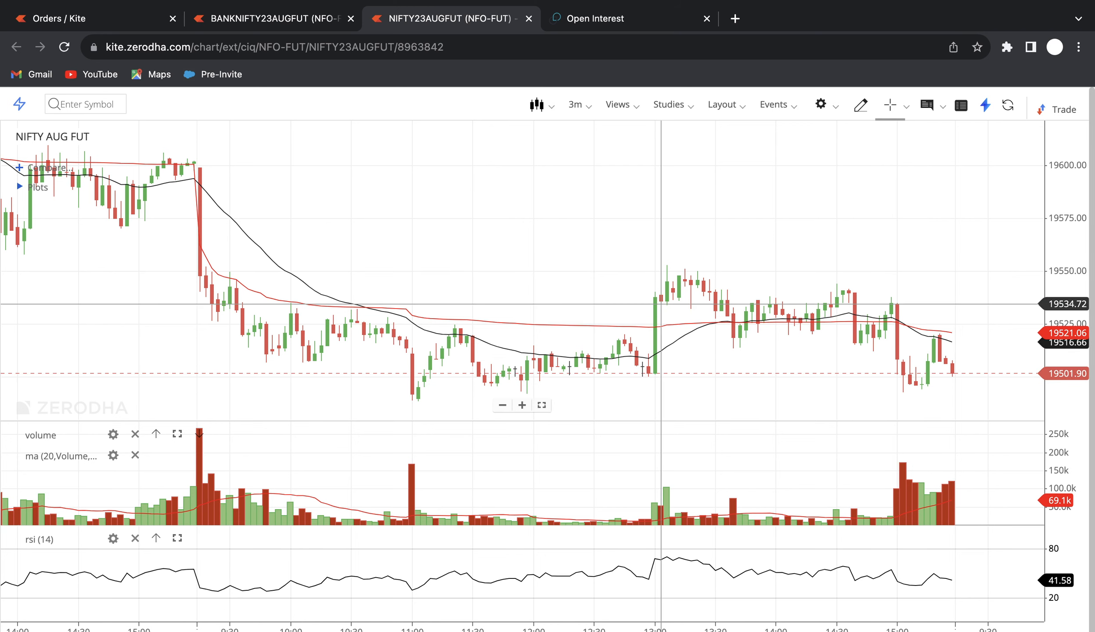
pyautogui.moveTo(925, 379)
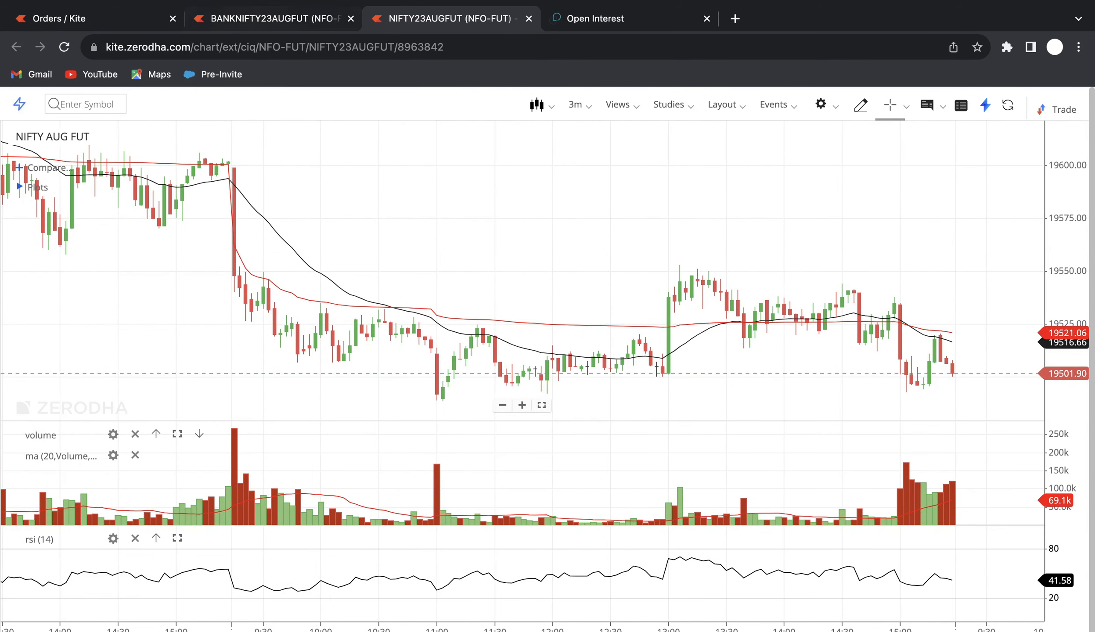
# Show the BANKNIFTY AUG FUT 3-minute chart trading near 44,477 with RSI around 45.
pyautogui.click(273, 18)
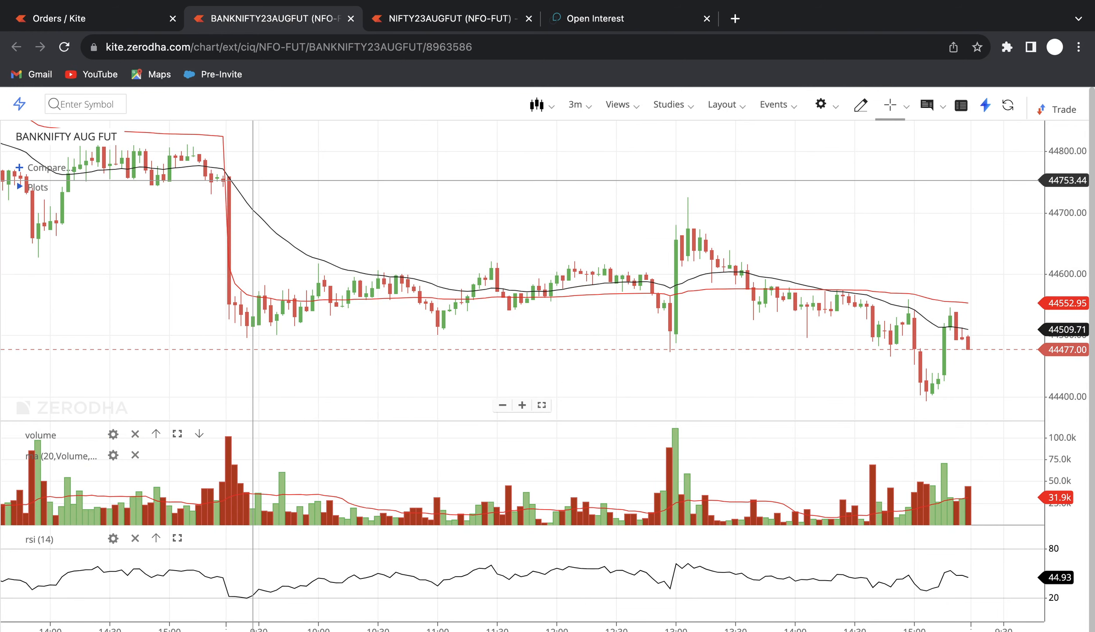
pyautogui.moveTo(141, 172)
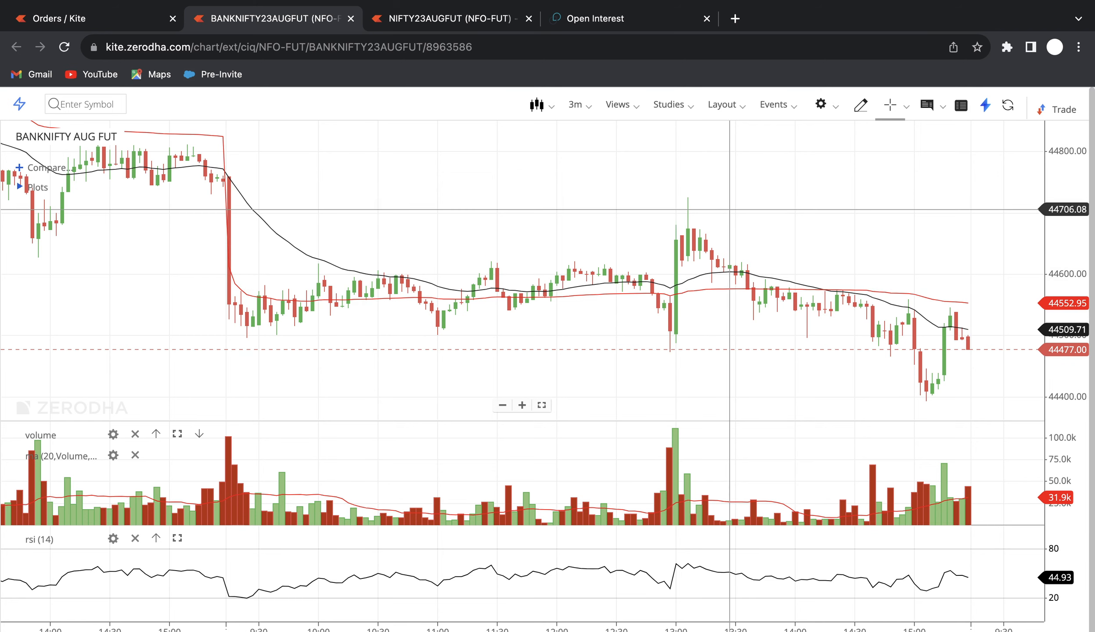
pyautogui.moveTo(842, 358)
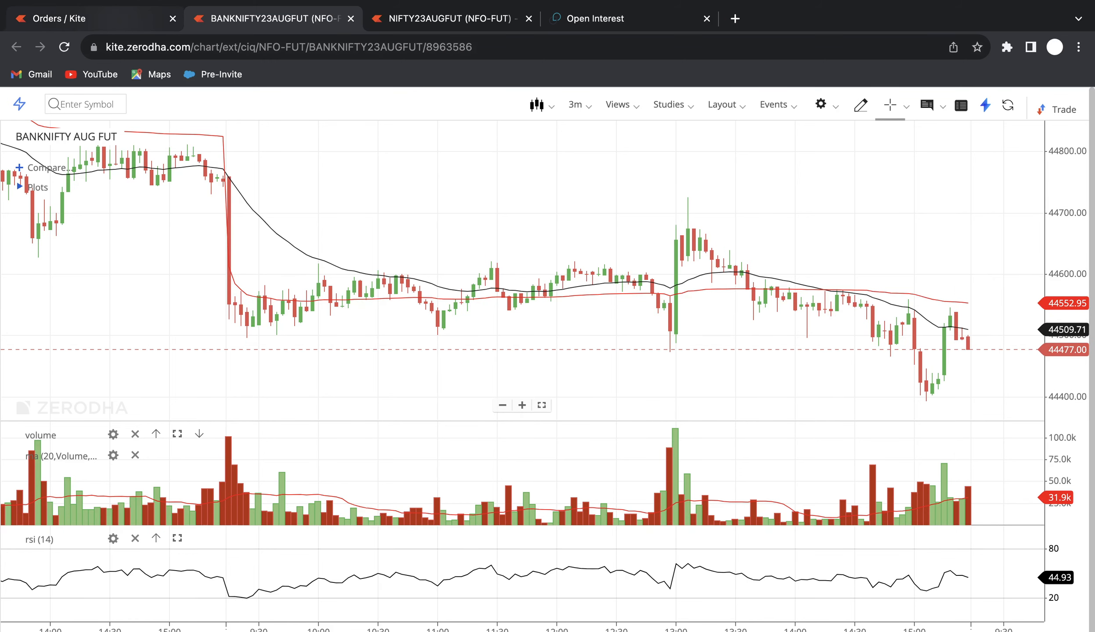
# Revisit the completed orders list, then move on to the Opstra Open Interest page.
pyautogui.click(66, 19)
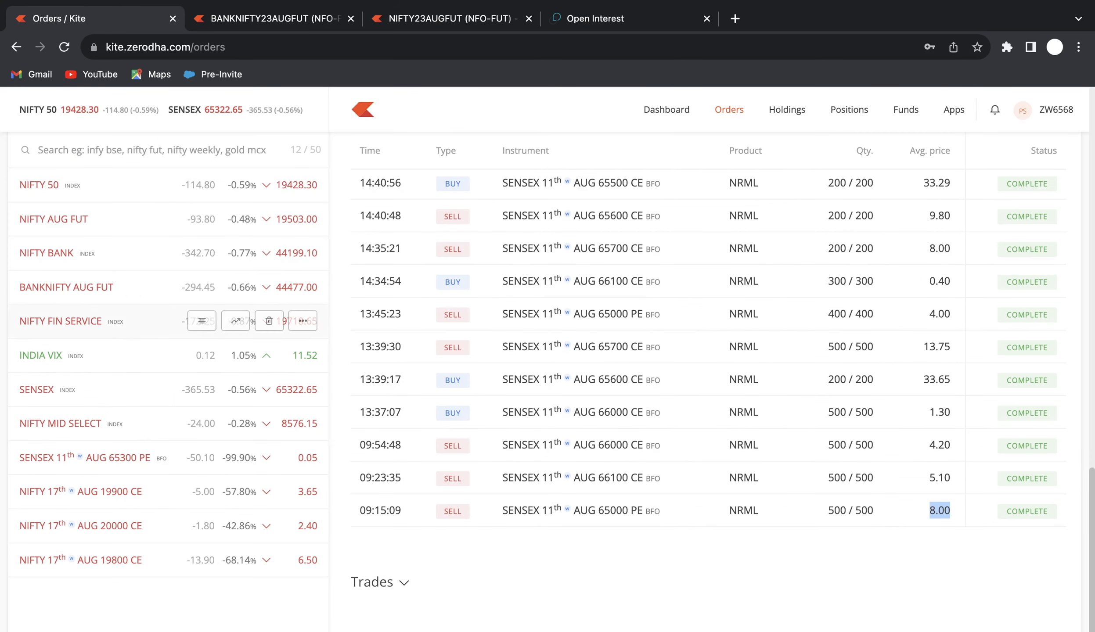
pyautogui.moveTo(201, 354)
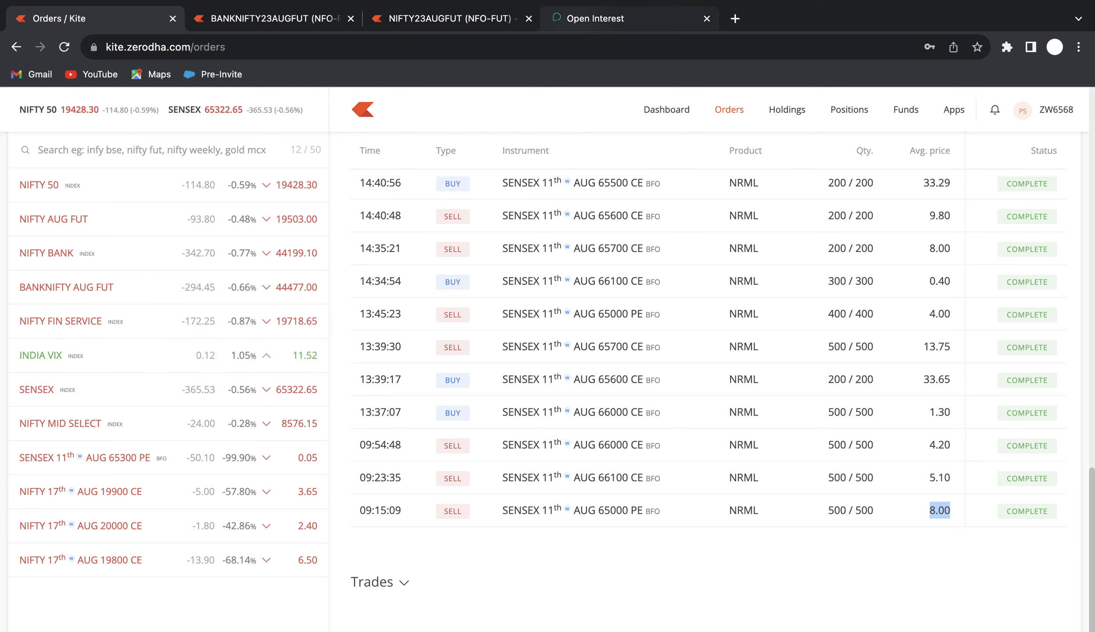
pyautogui.click(610, 18)
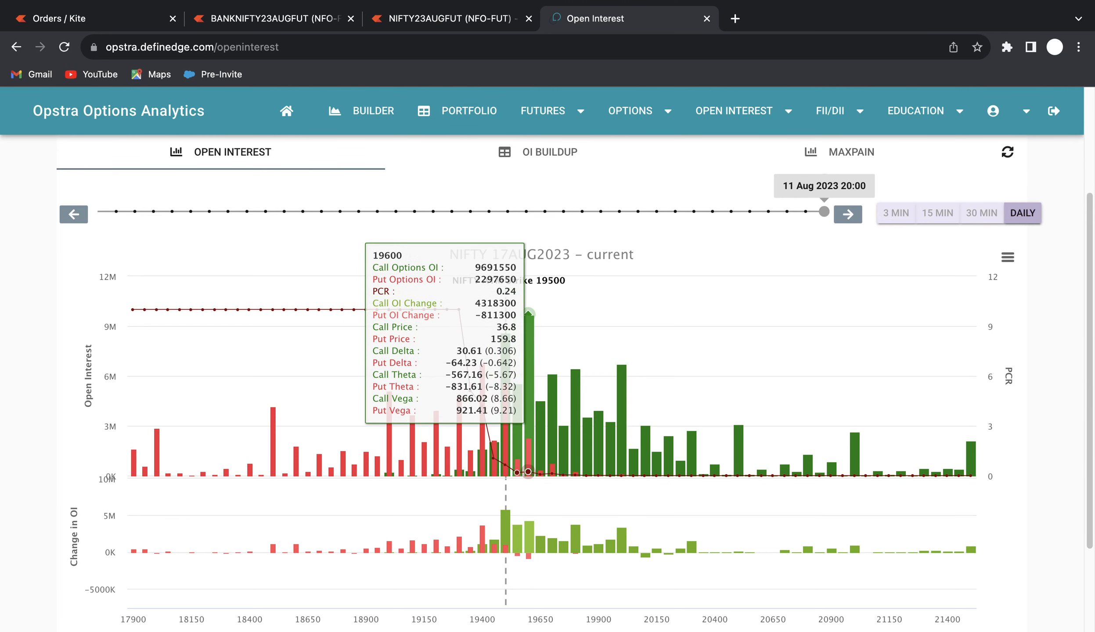
pyautogui.moveTo(483, 417)
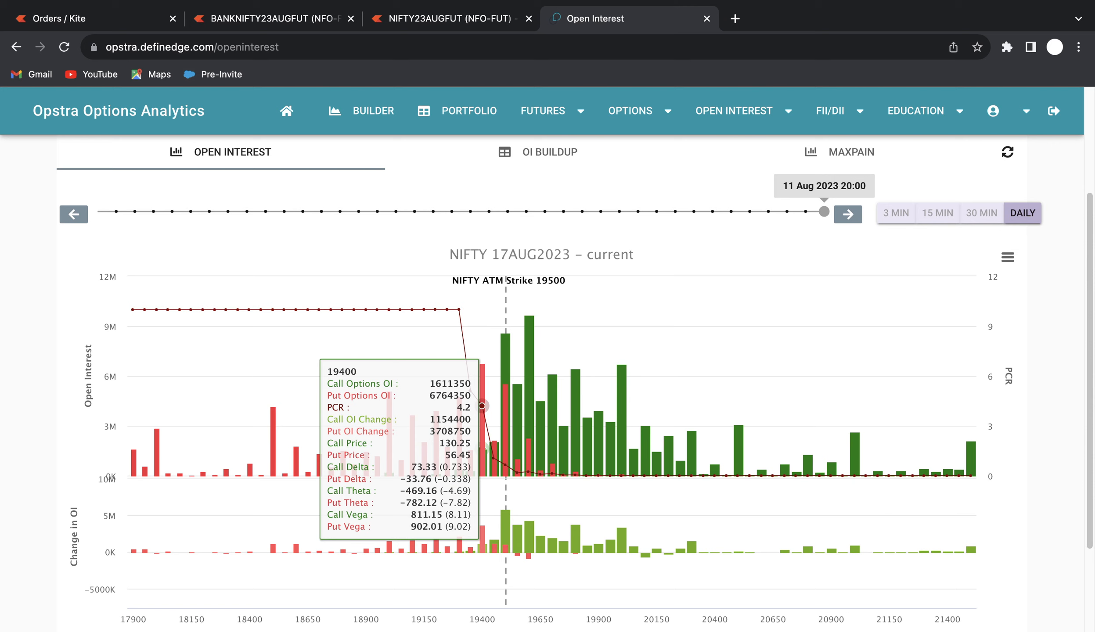
pyautogui.moveTo(446, 309)
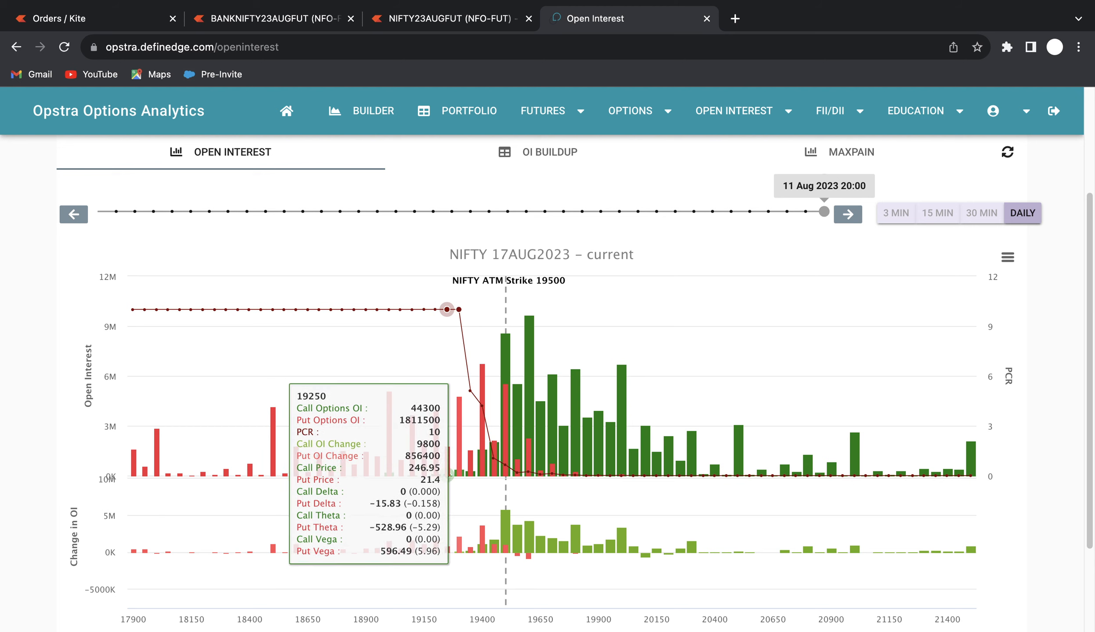
pyautogui.moveTo(469, 391)
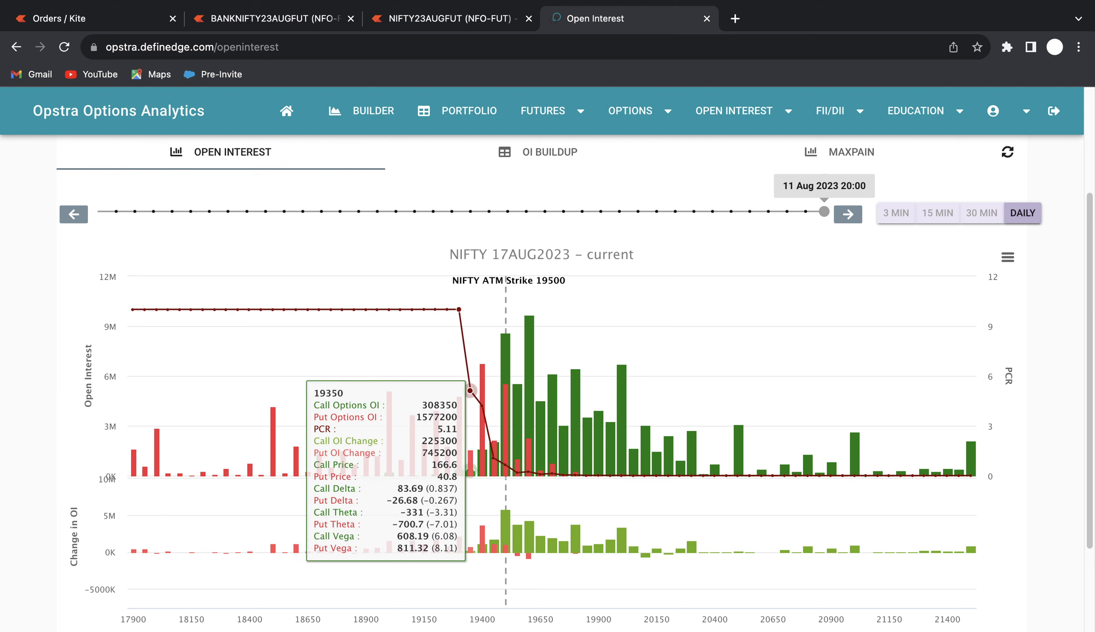
pyautogui.moveTo(483, 416)
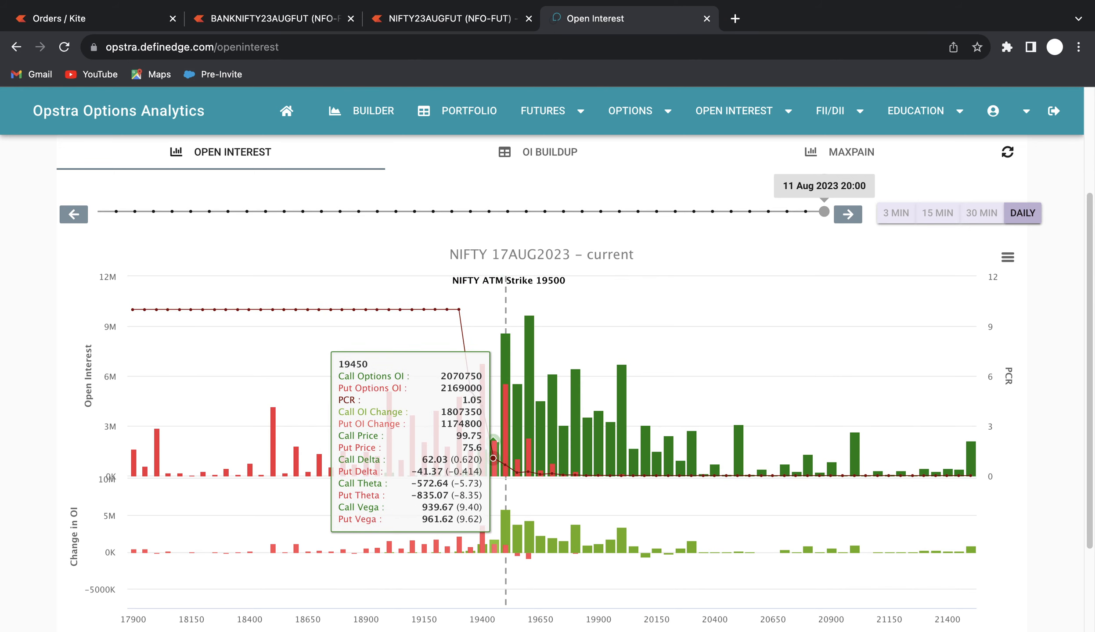
pyautogui.moveTo(518, 474)
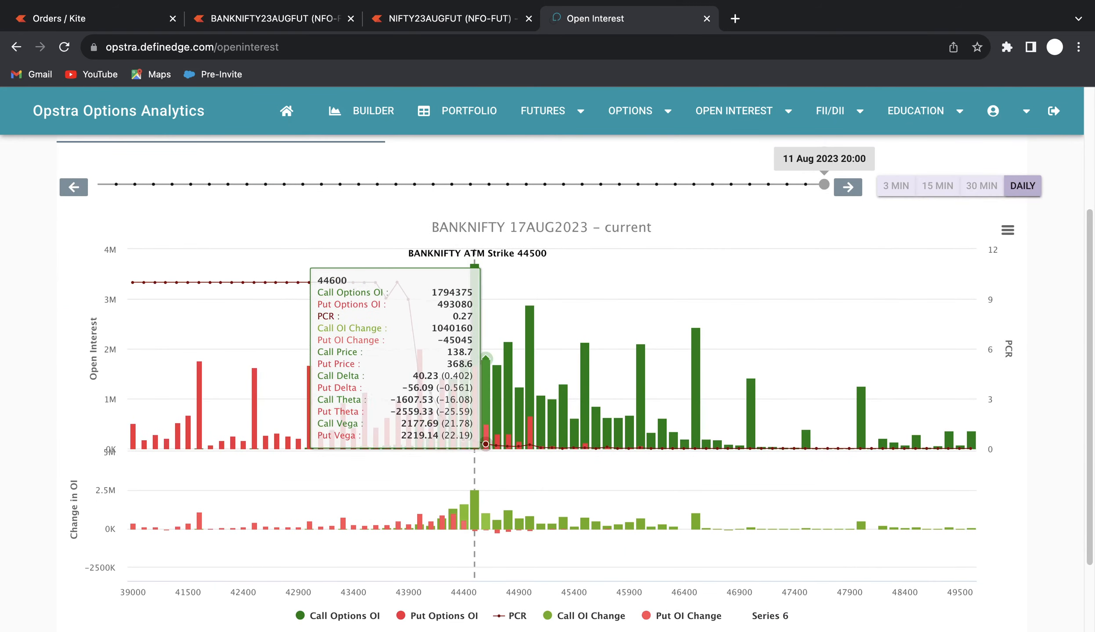
pyautogui.moveTo(476, 452)
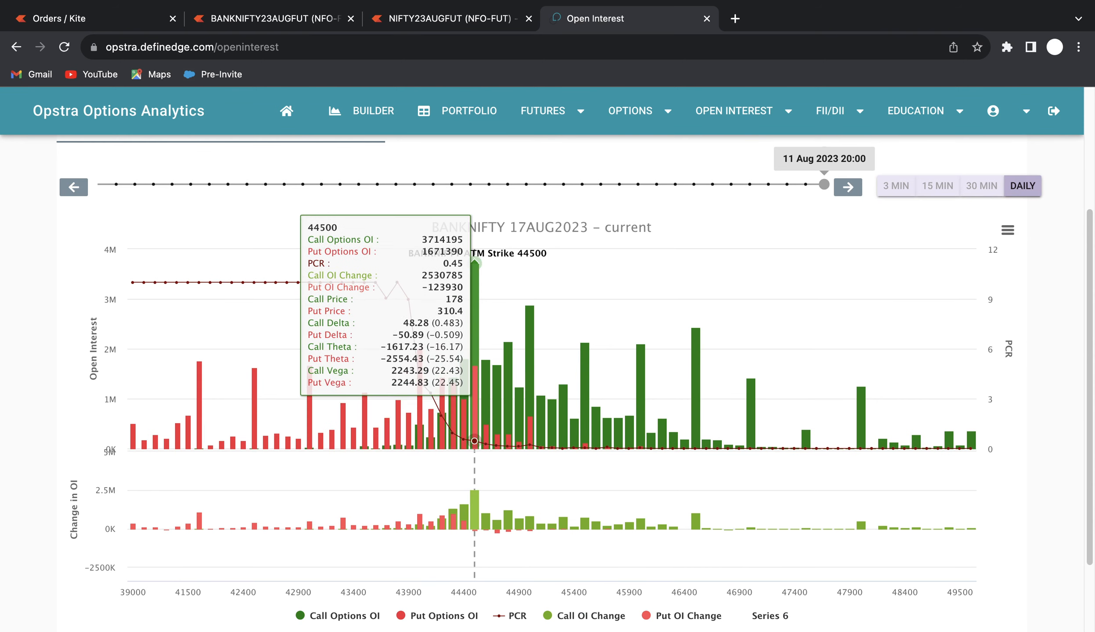
pyautogui.moveTo(481, 358)
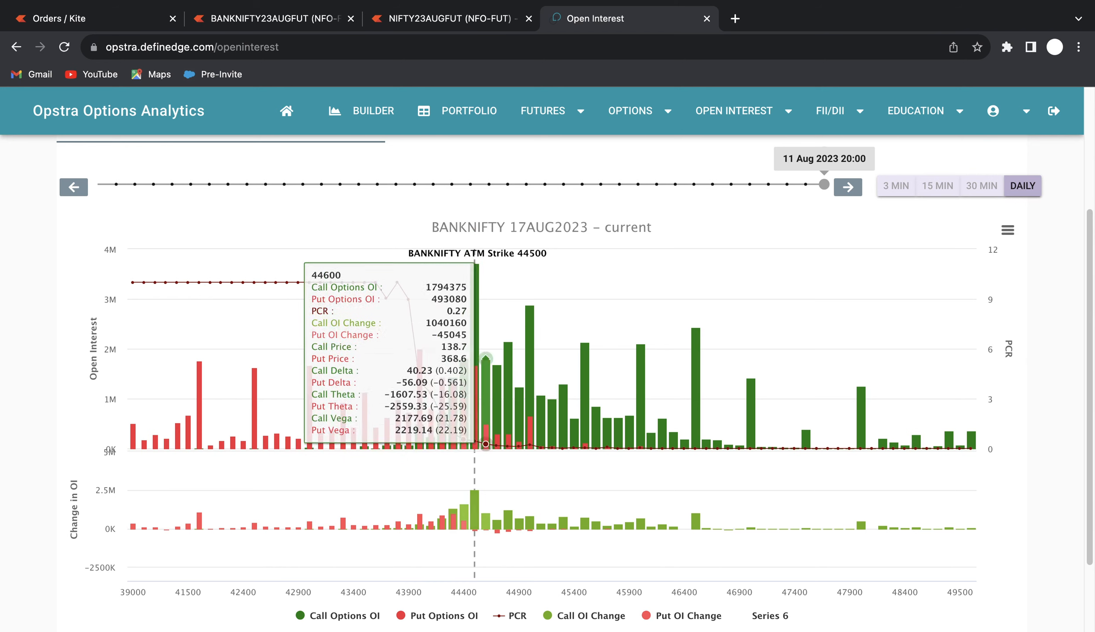
pyautogui.moveTo(419, 381)
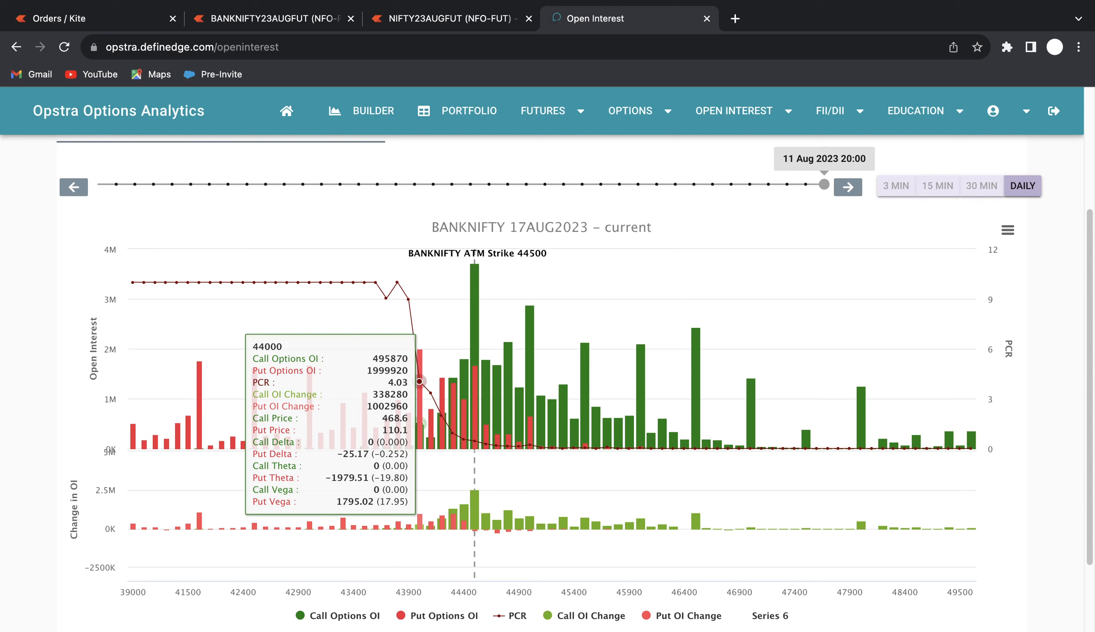
pyautogui.moveTo(474, 272)
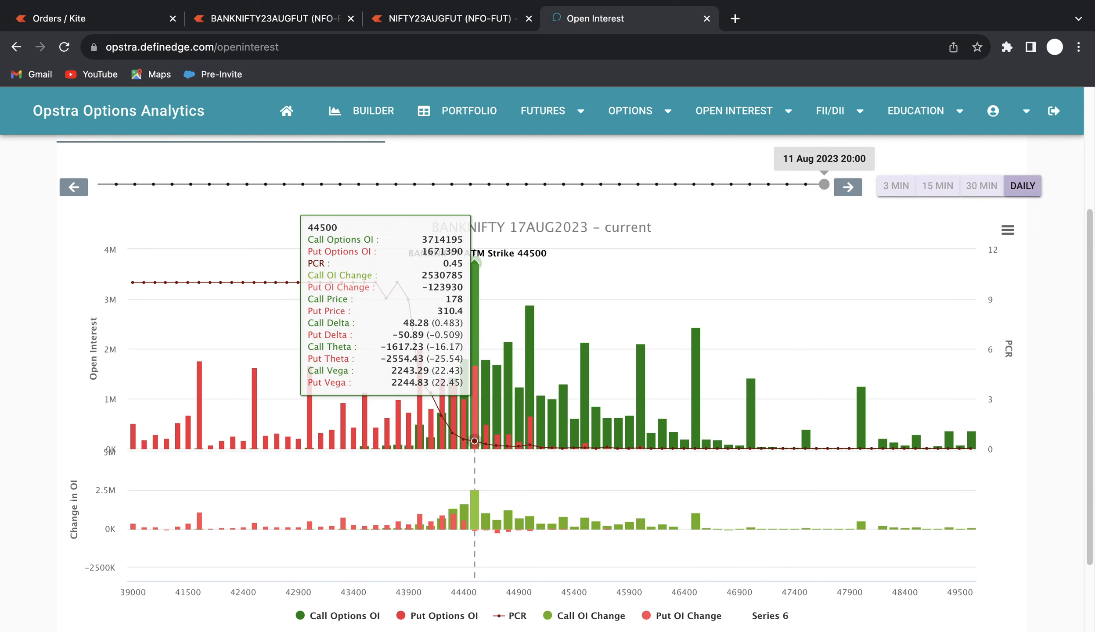
pyautogui.moveTo(497, 445)
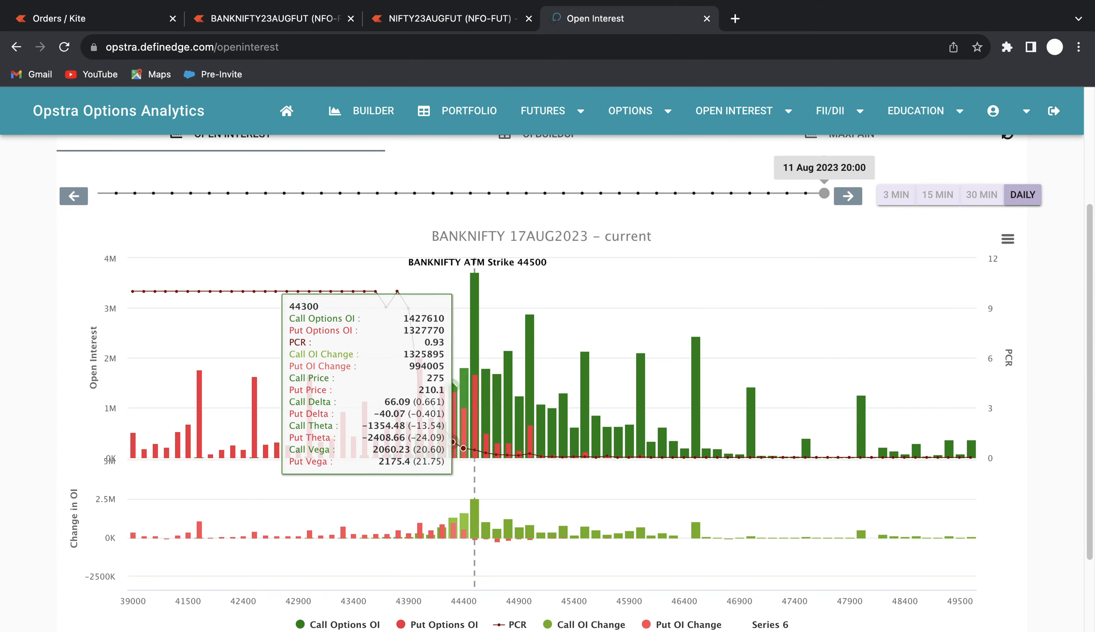
pyautogui.moveTo(507, 456)
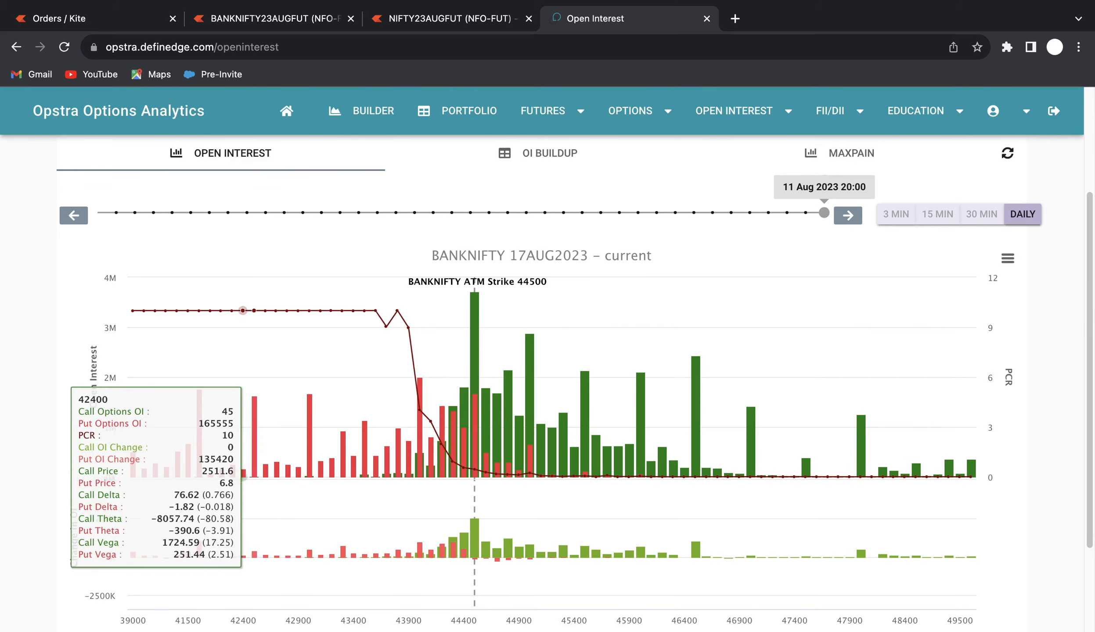
# Return from the BANKNIFTY open interest view to the Kite completed orders list.
pyautogui.click(57, 18)
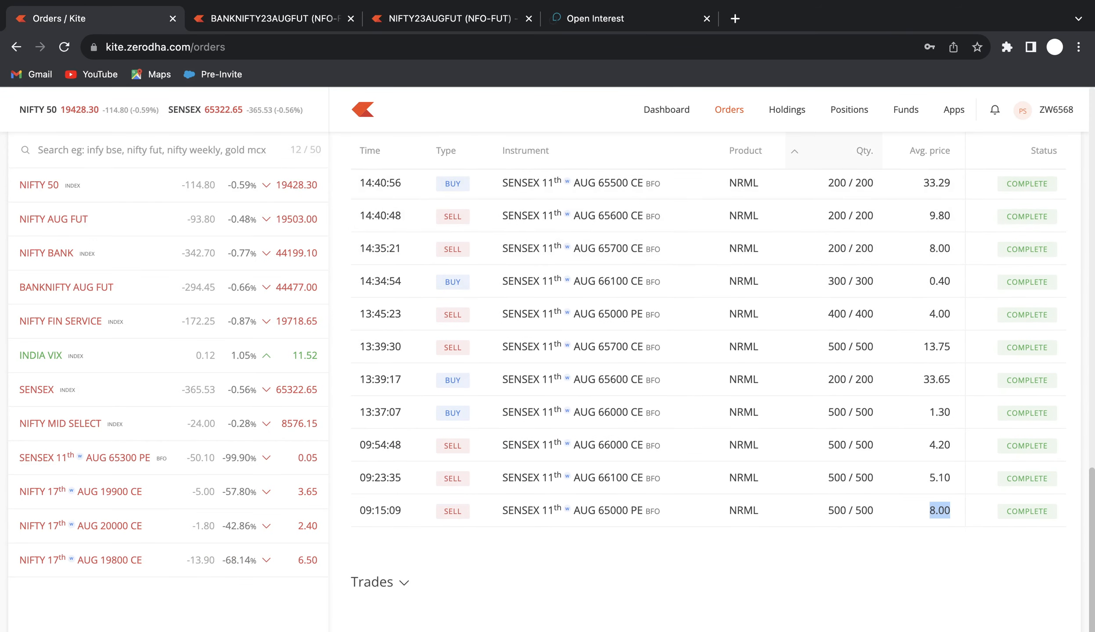
pyautogui.moveTo(698, 216)
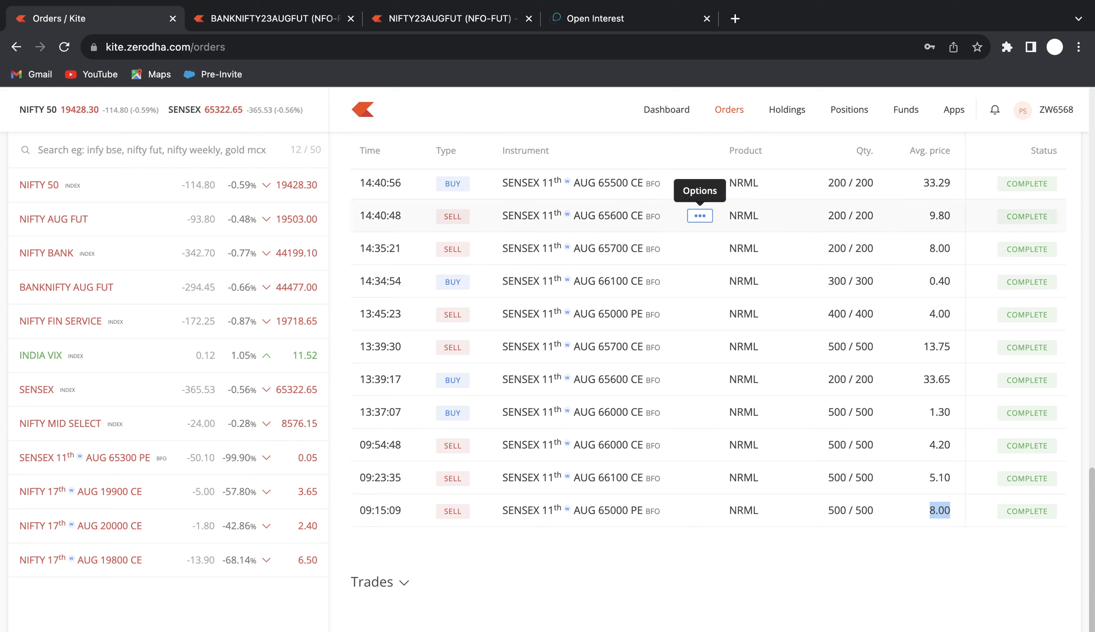
pyautogui.moveTo(699, 380)
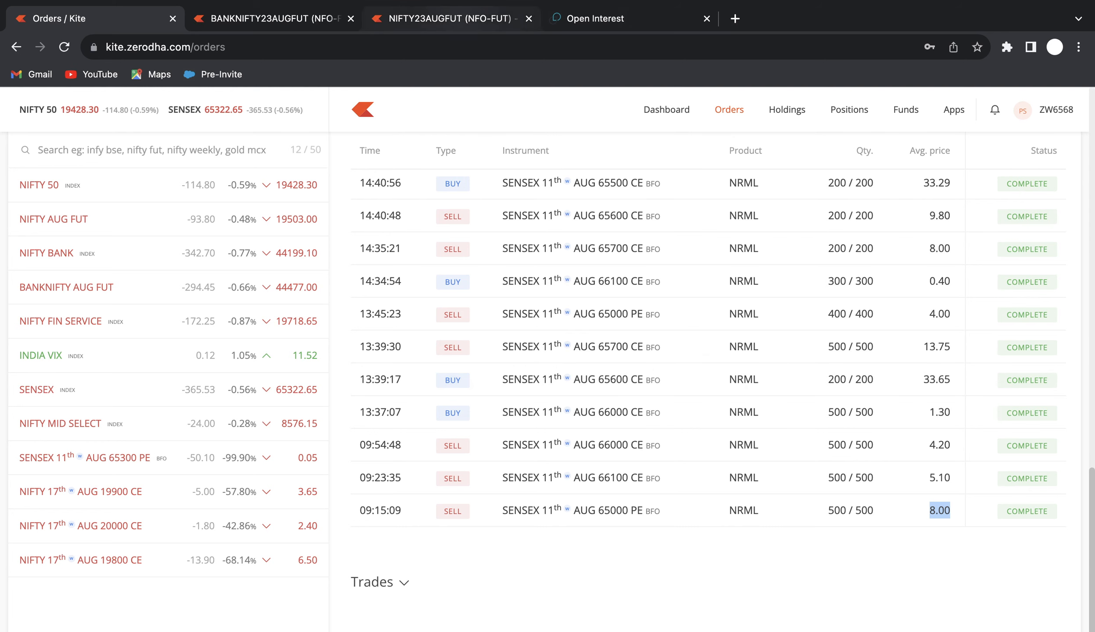
# Glance at the NIFTY AUG FUT chart and come back to the SENSEX orders list.
pyautogui.click(451, 18)
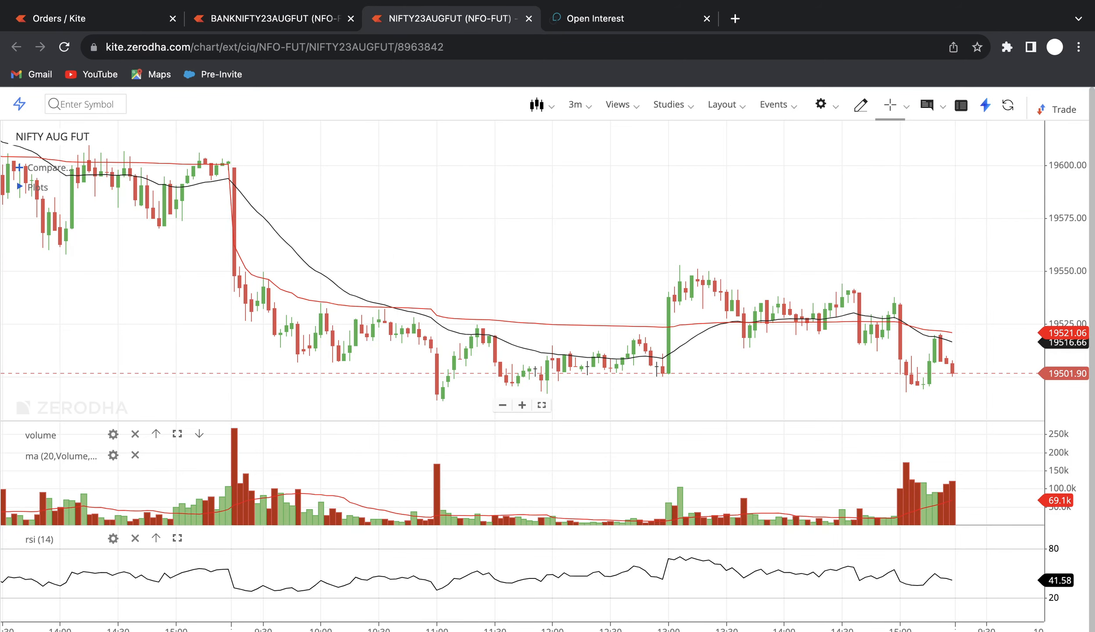
pyautogui.click(66, 18)
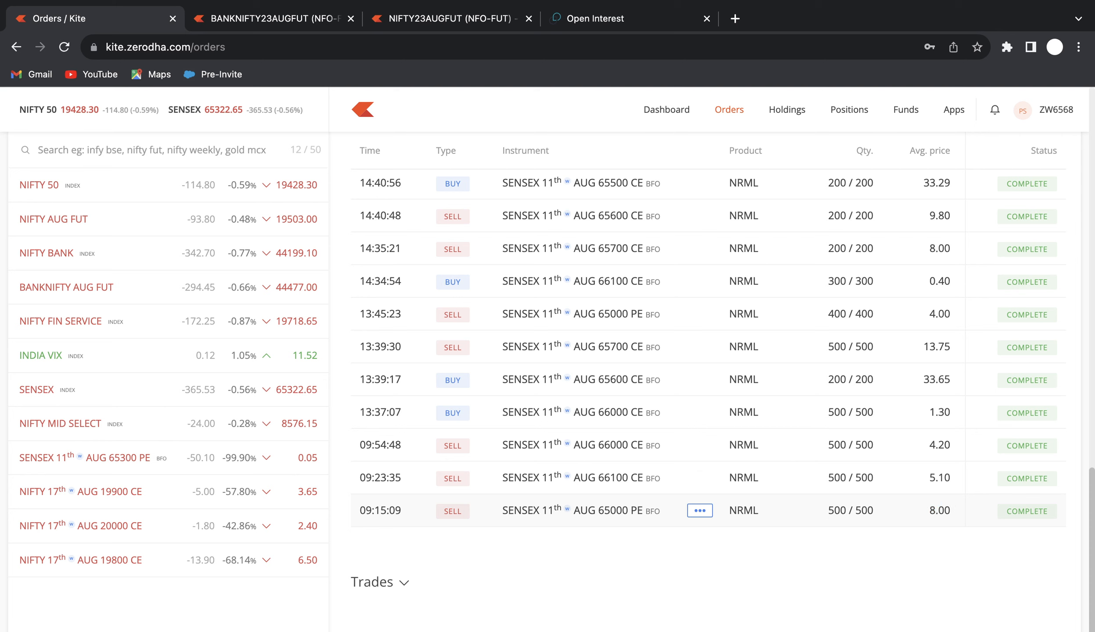
# Mark the 65000 strike and price of the earliest SENSEX order, then view the NIFTY AUG FUT chart.
pyautogui.doubleClick(613, 511)
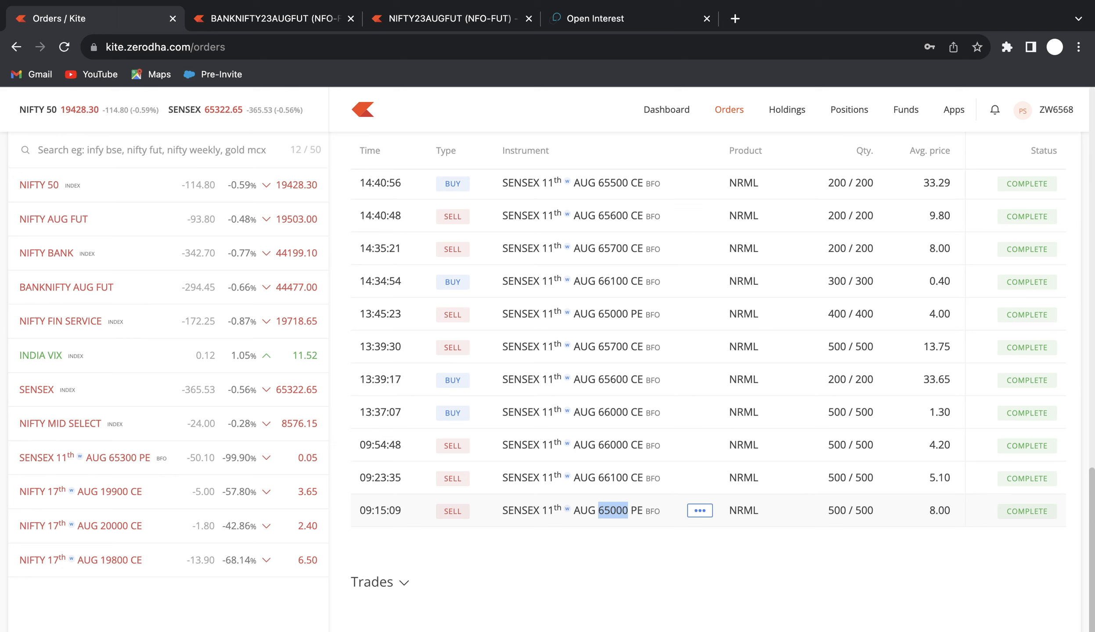
pyautogui.doubleClick(939, 511)
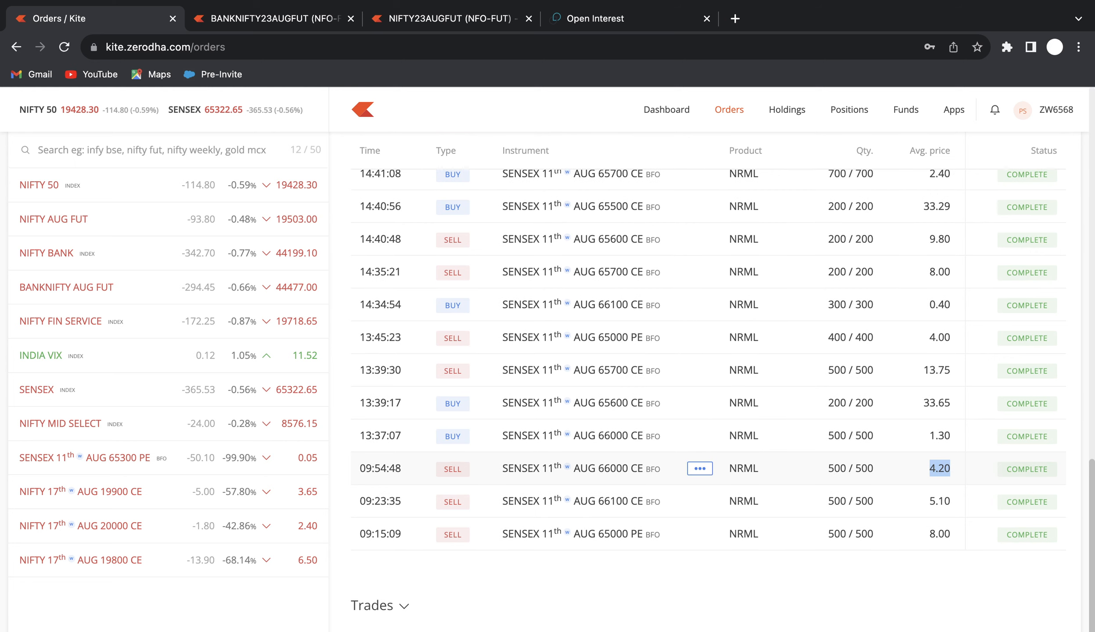
pyautogui.click(446, 20)
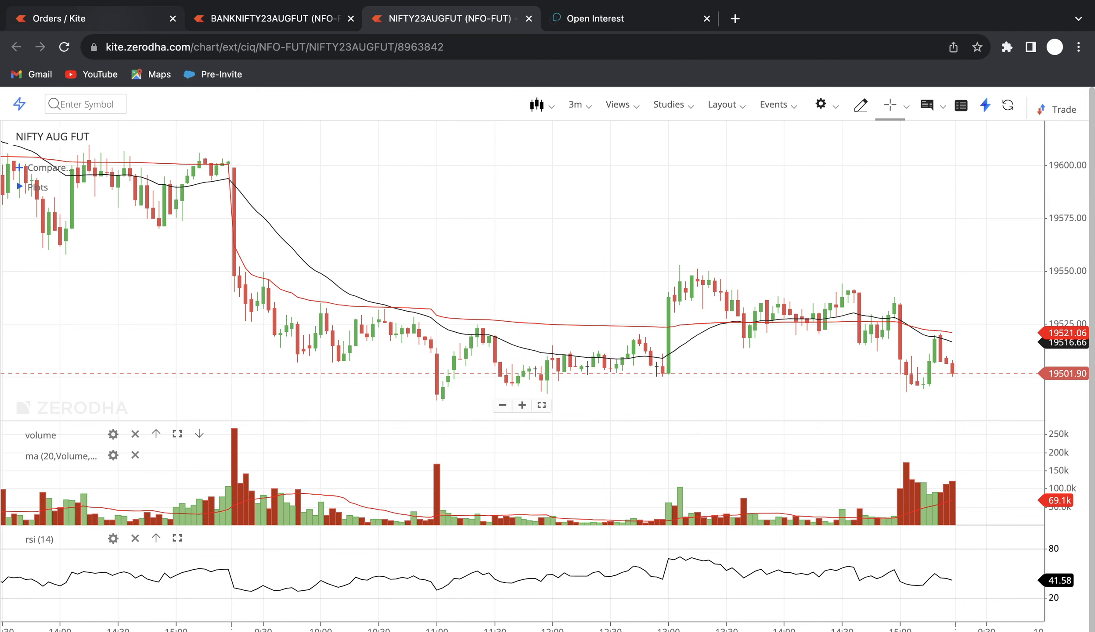
# Return to the executed orders list showing the afternoon SENSEX option trades.
pyautogui.click(66, 18)
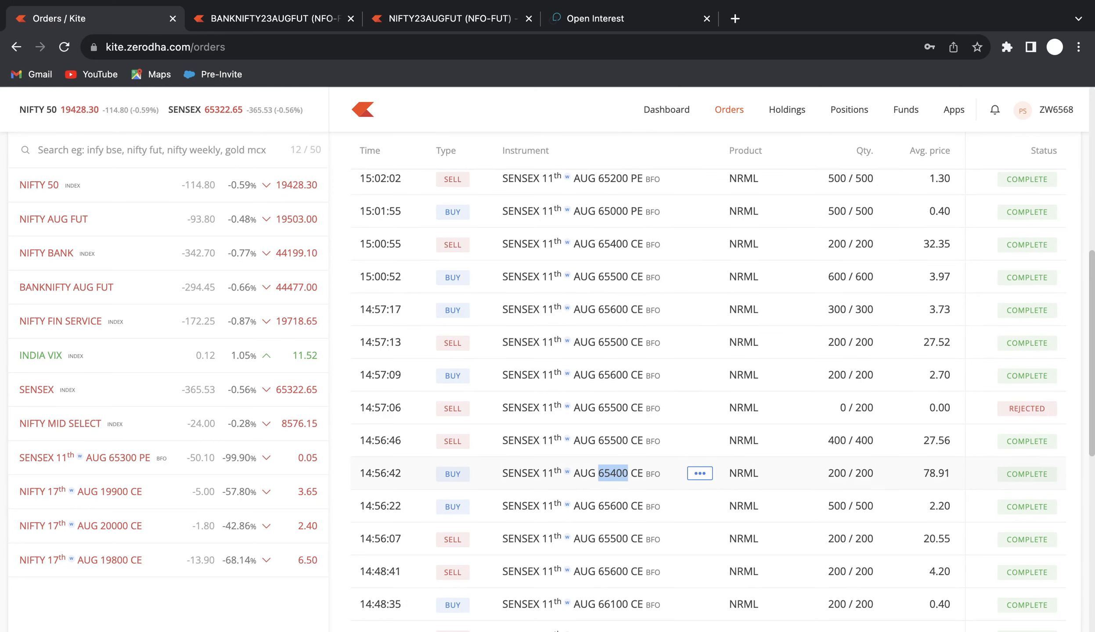
# Scroll through all 41 executed orders, then show the 13 positions with their P&L.
pyautogui.scroll(3)
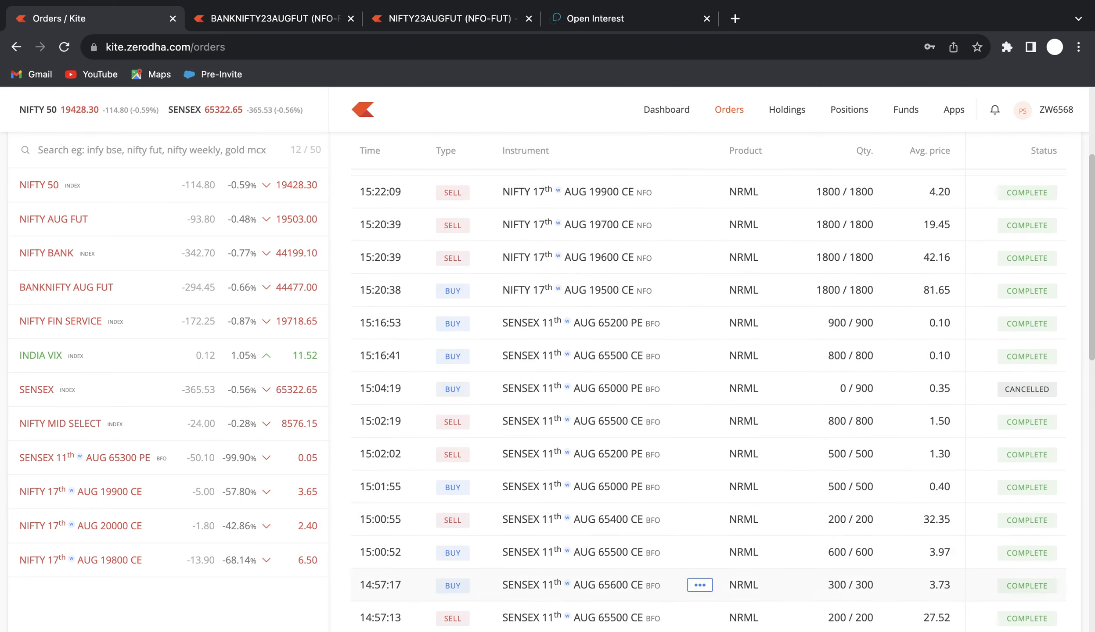
pyautogui.moveTo(699, 454)
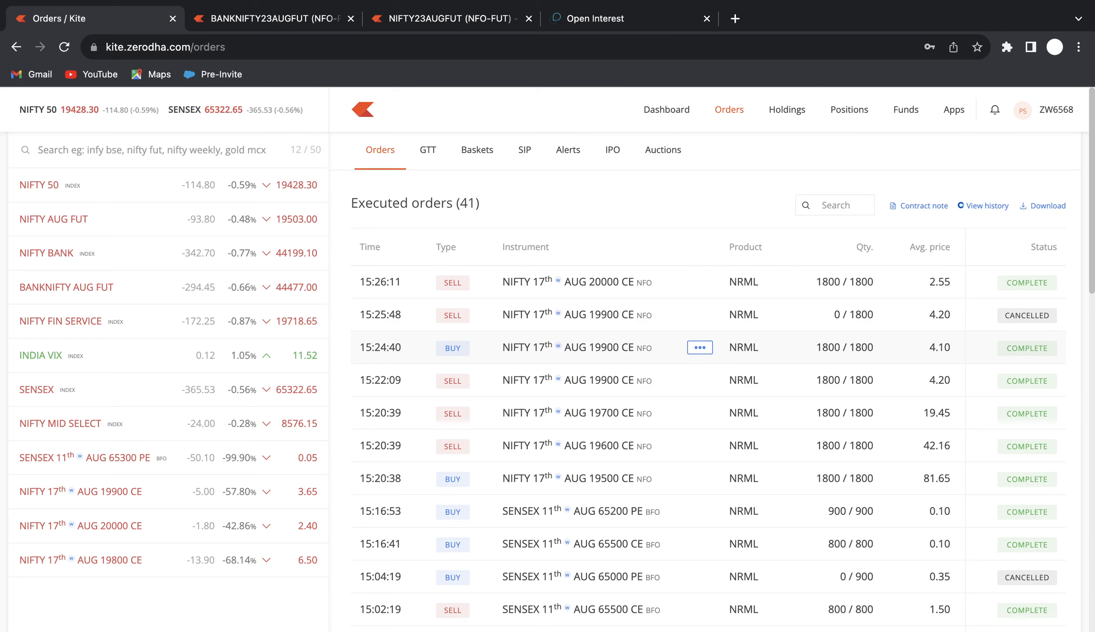
pyautogui.moveTo(699, 380)
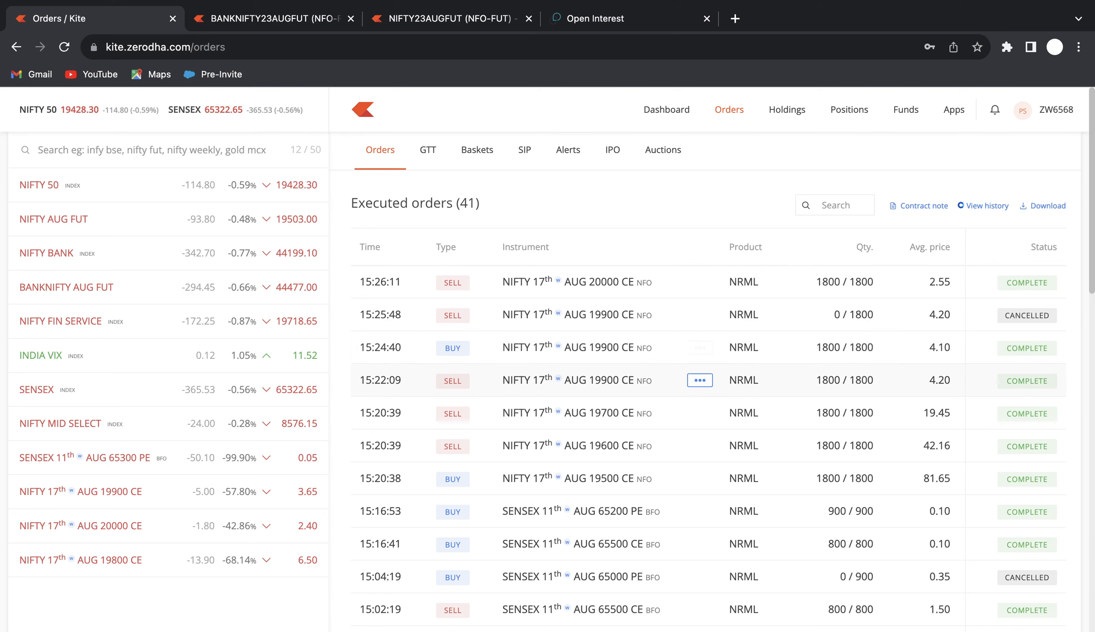
pyautogui.scroll(-3)
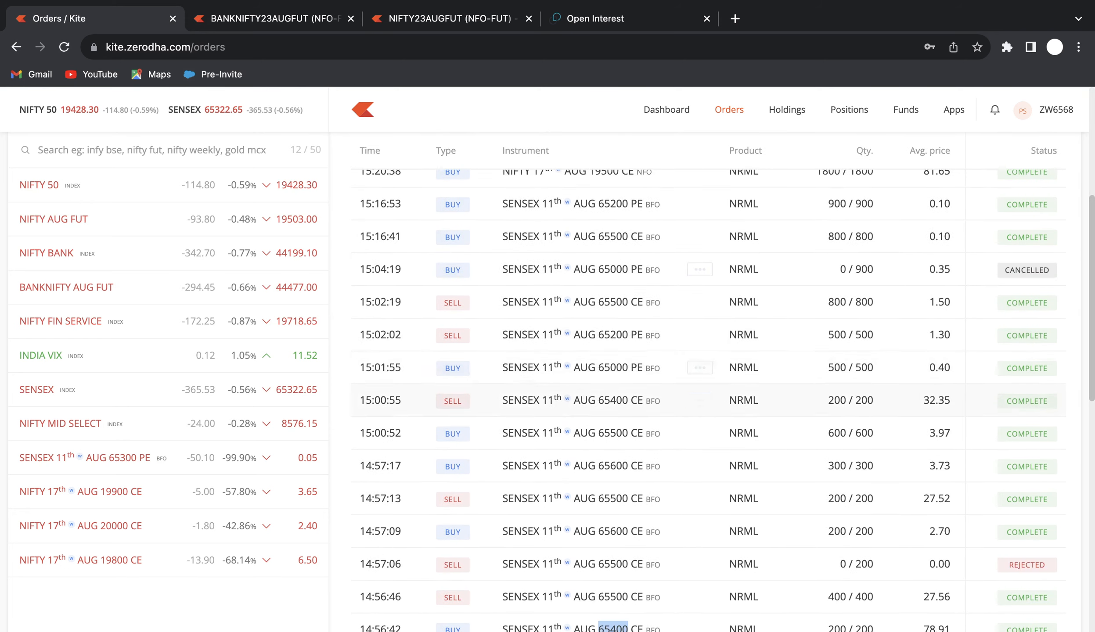
pyautogui.moveTo(699, 336)
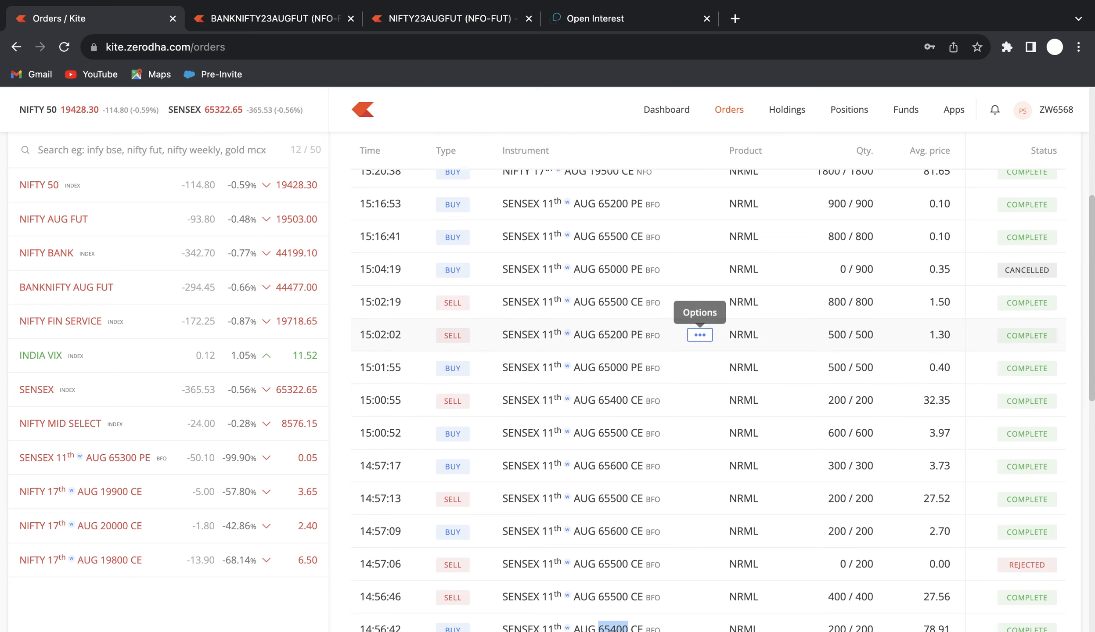
pyautogui.moveTo(699, 368)
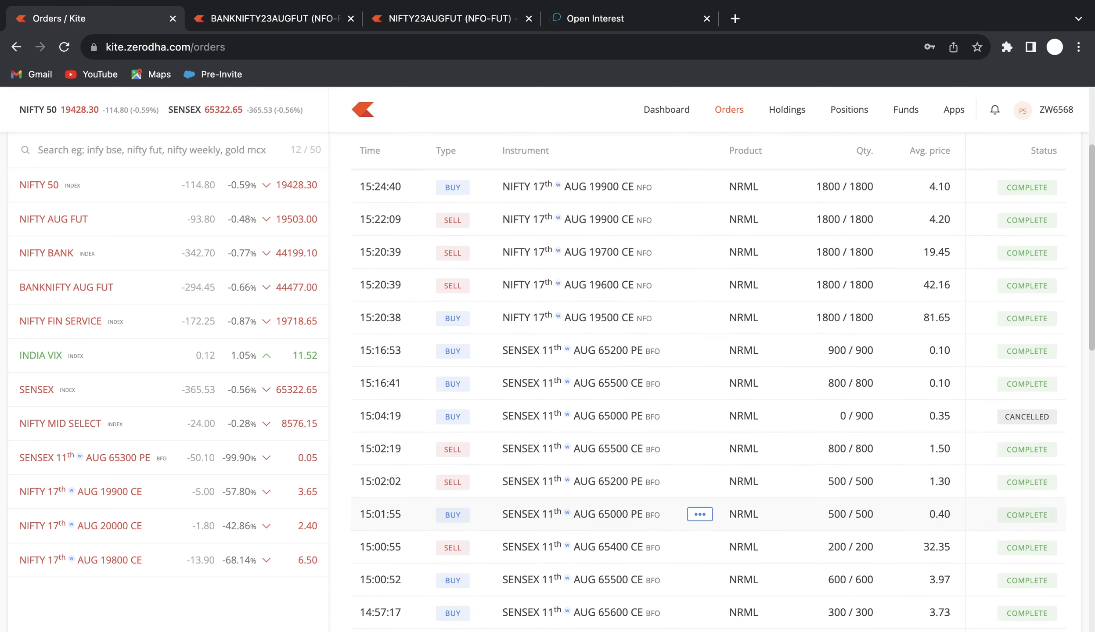
pyautogui.scroll(-3)
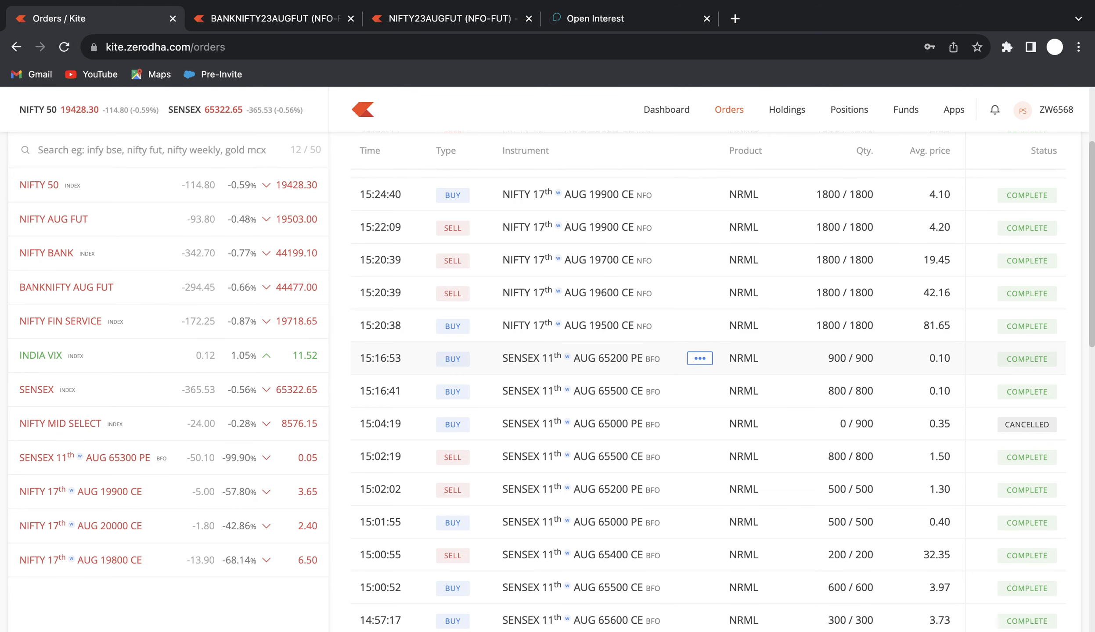
pyautogui.scroll(-3)
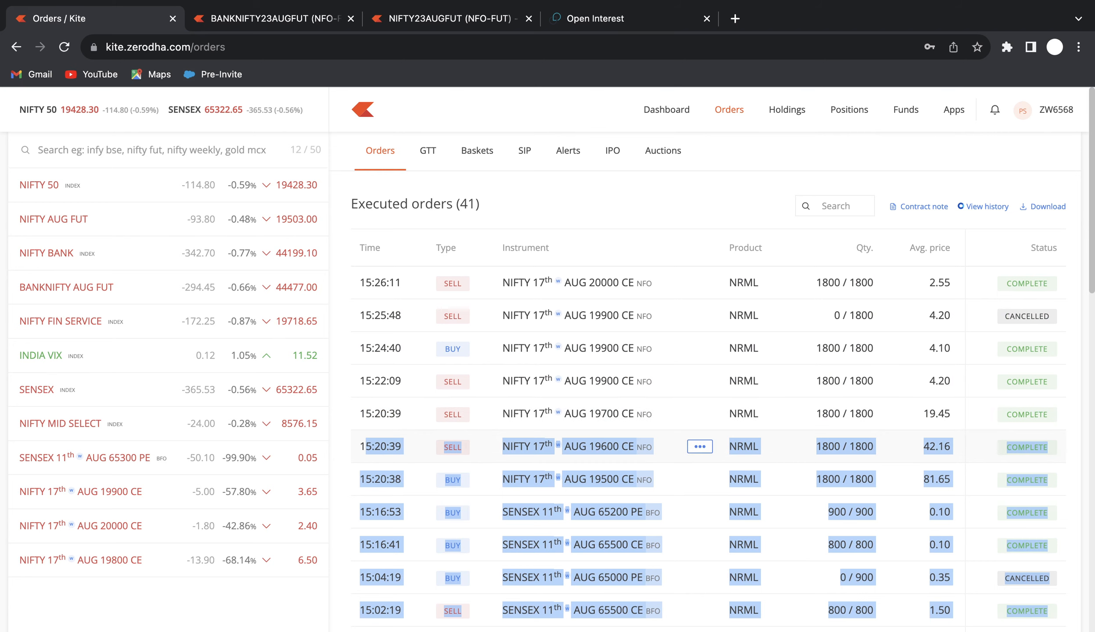
pyautogui.scroll(-3)
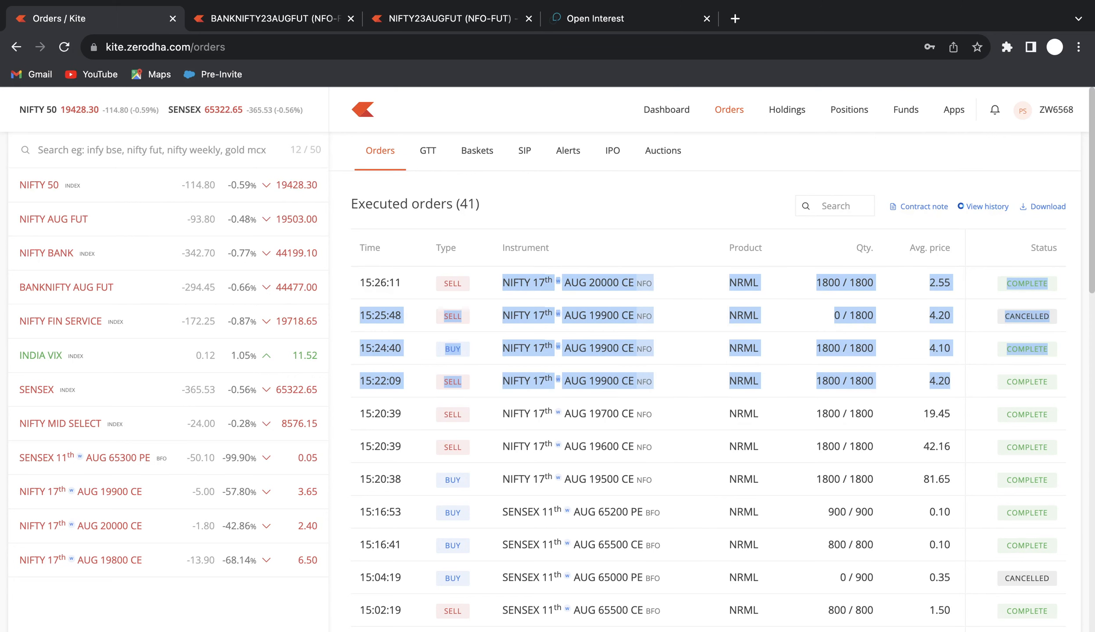
pyautogui.click(849, 110)
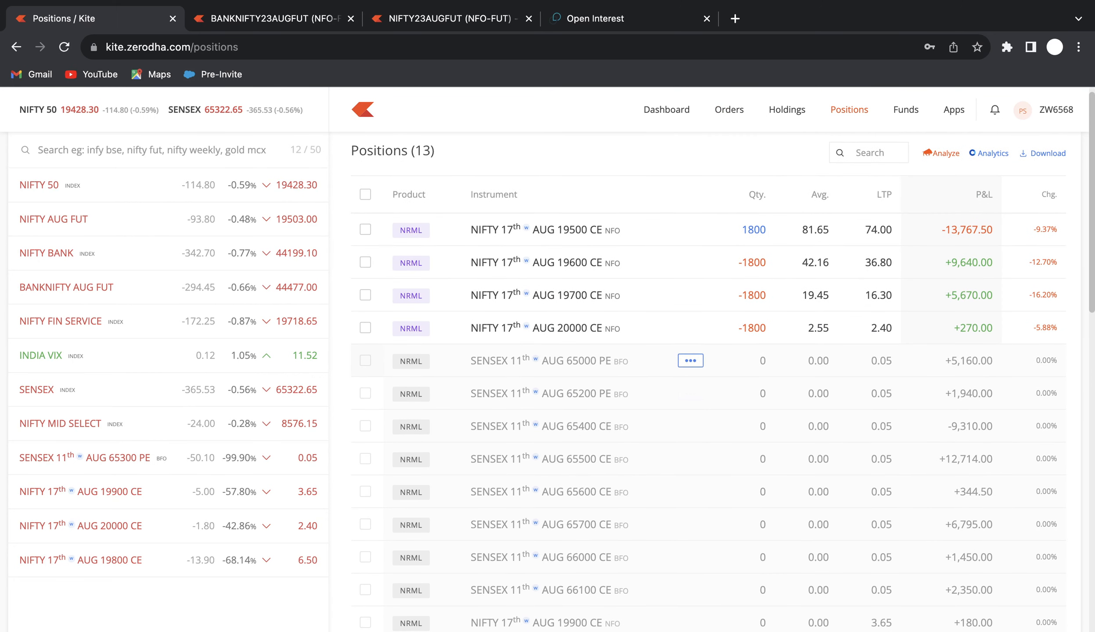
pyautogui.doubleClick(968, 360)
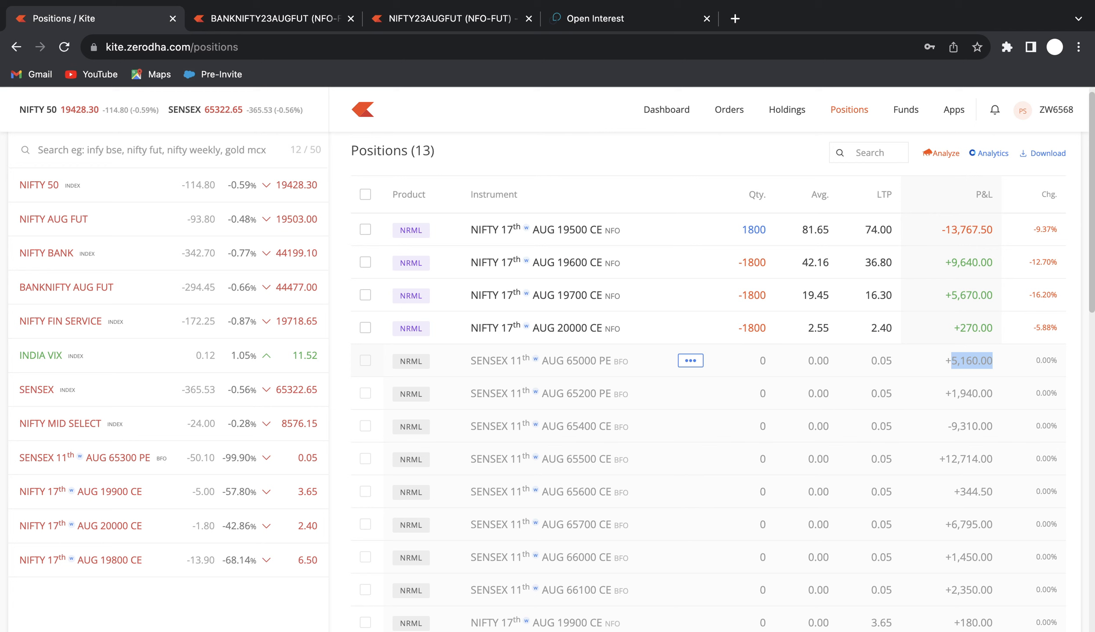
pyautogui.moveTo(691, 295)
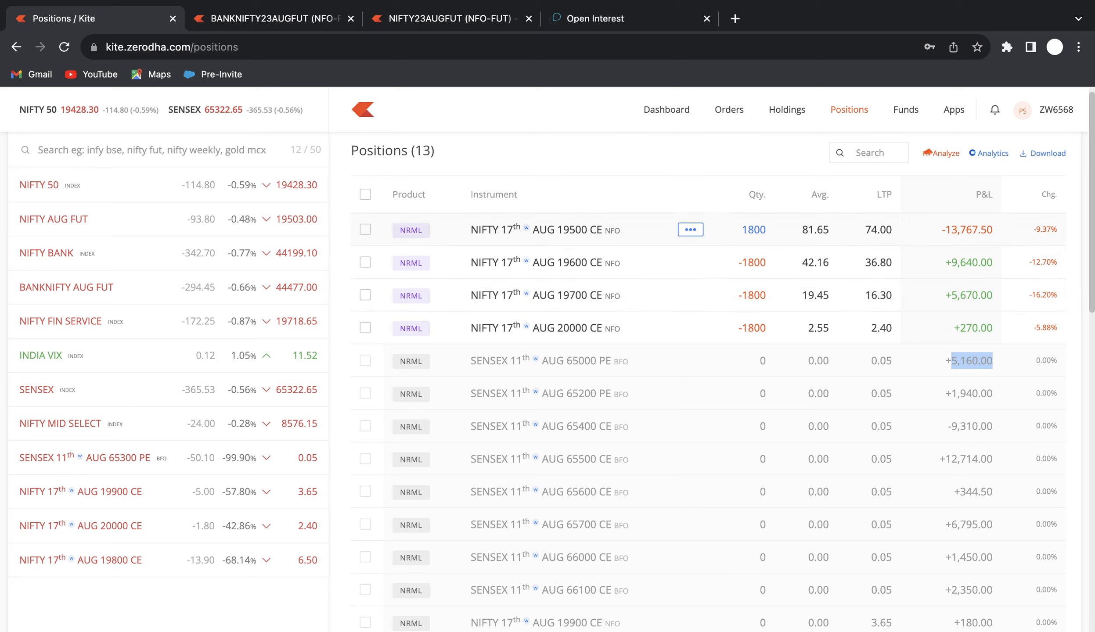
pyautogui.moveTo(690, 295)
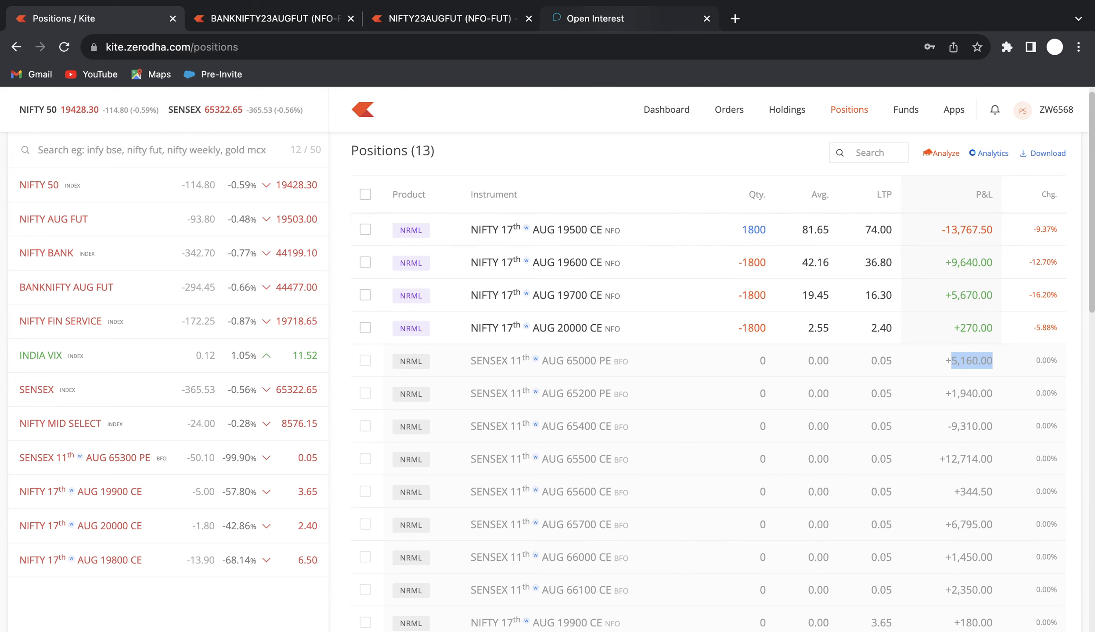
# Open the Opstra strategy builder for the NIFTY 'CC' strategy, briefly checking Kite positions.
pyautogui.click(597, 18)
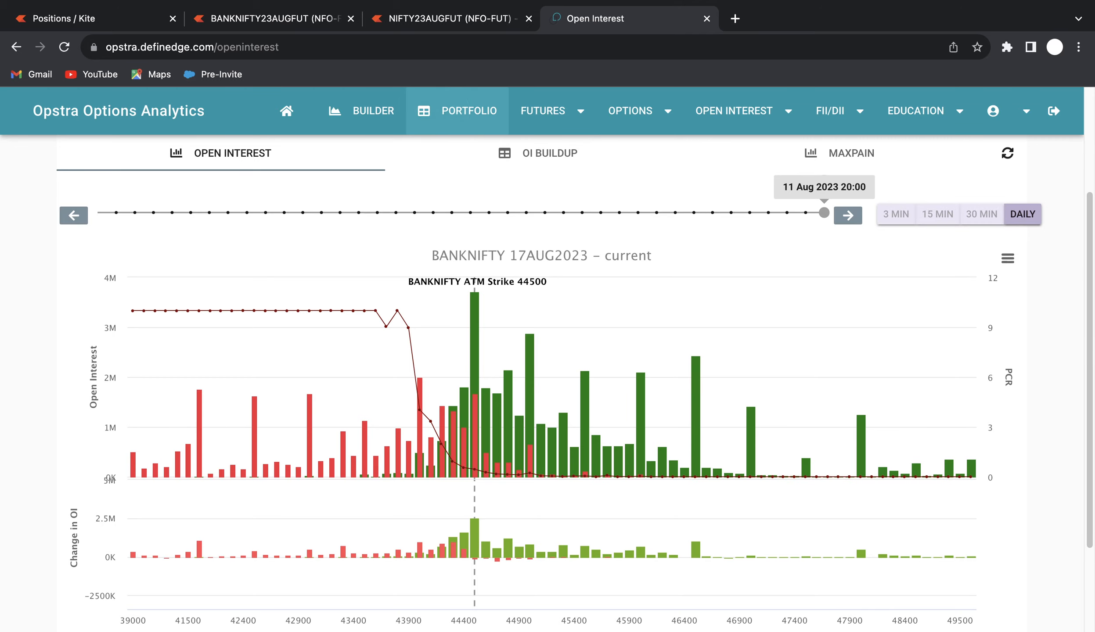
pyautogui.click(469, 111)
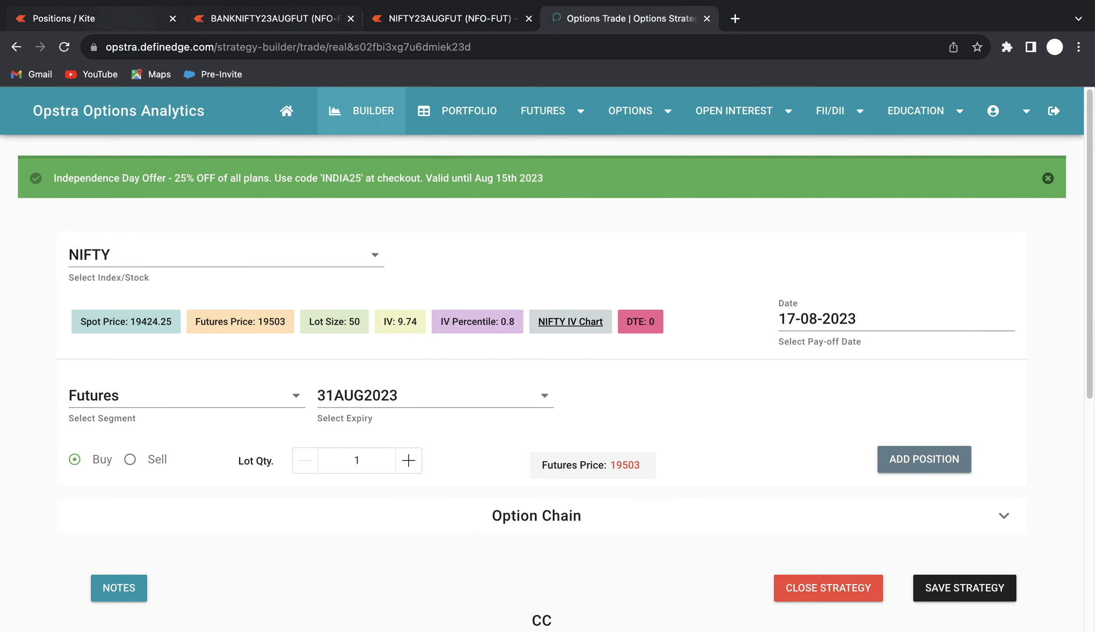
pyautogui.click(66, 18)
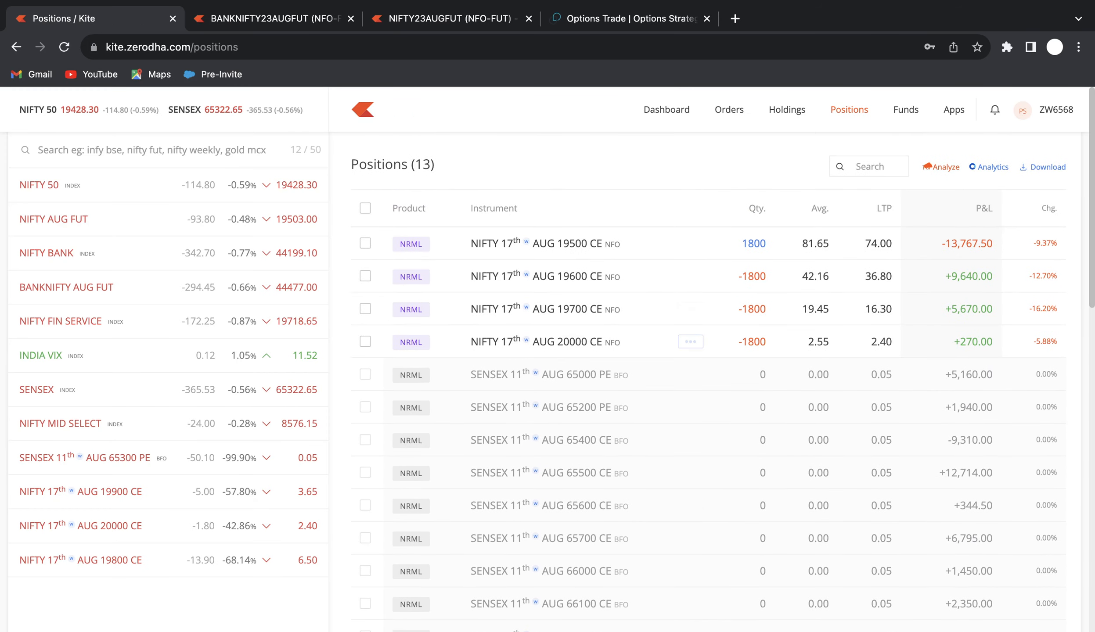
pyautogui.click(625, 18)
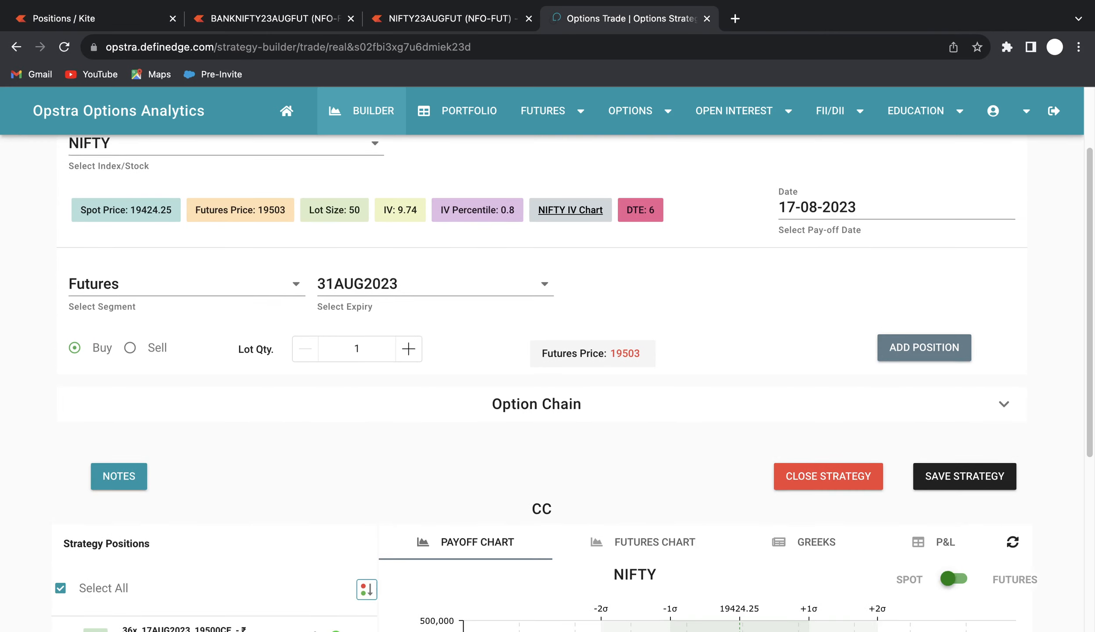
pyautogui.scroll(-3)
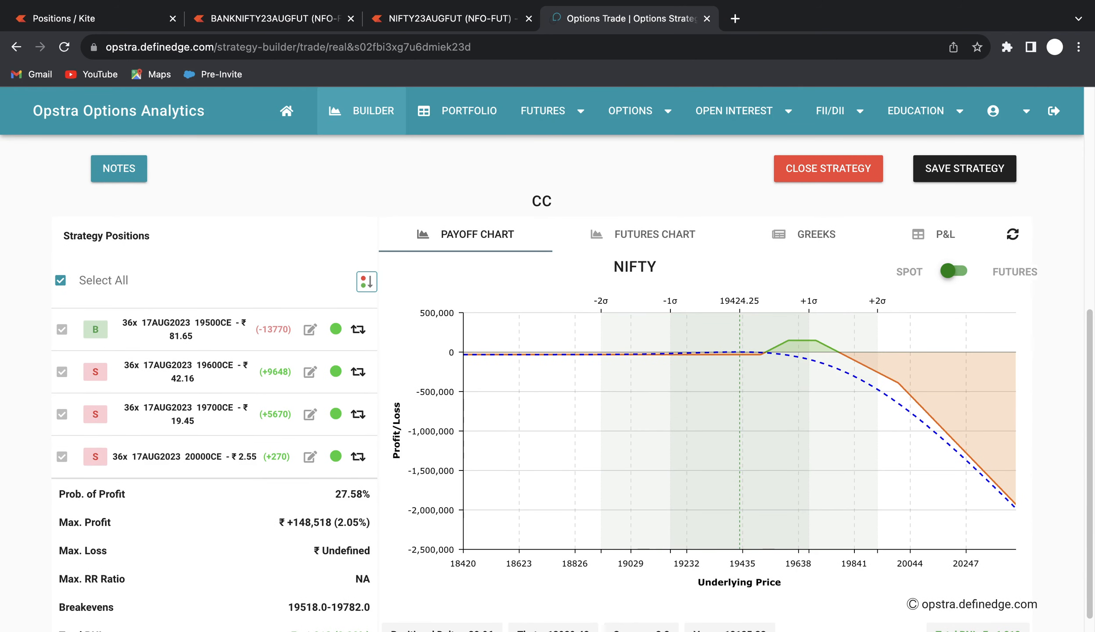
pyautogui.doubleClick(348, 495)
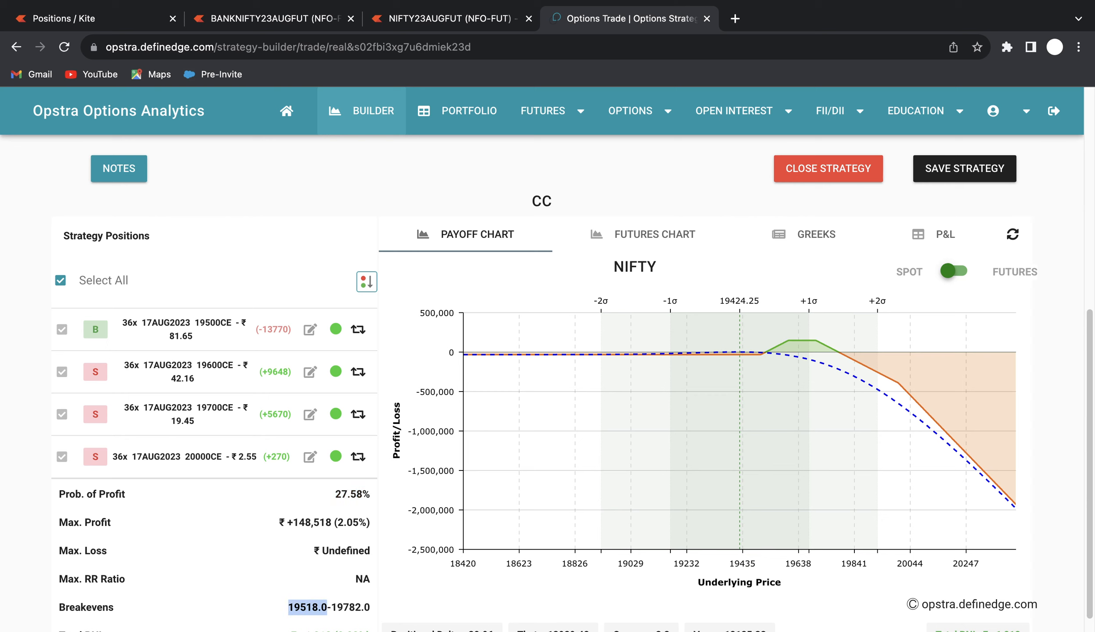
pyautogui.moveTo(782, 367)
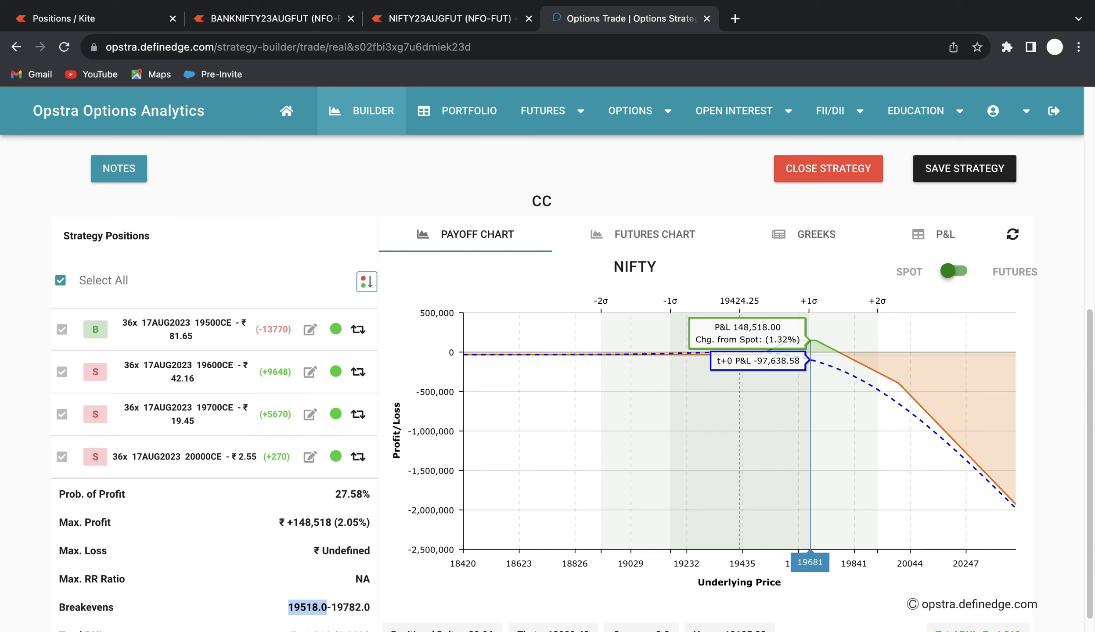
pyautogui.moveTo(742, 361)
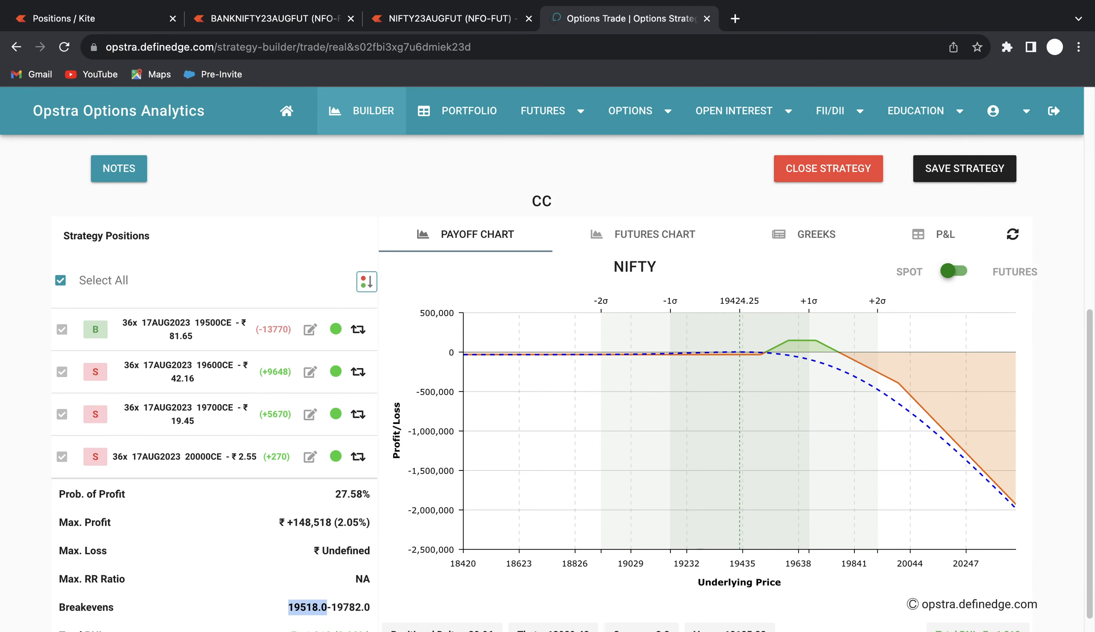
pyautogui.click(66, 18)
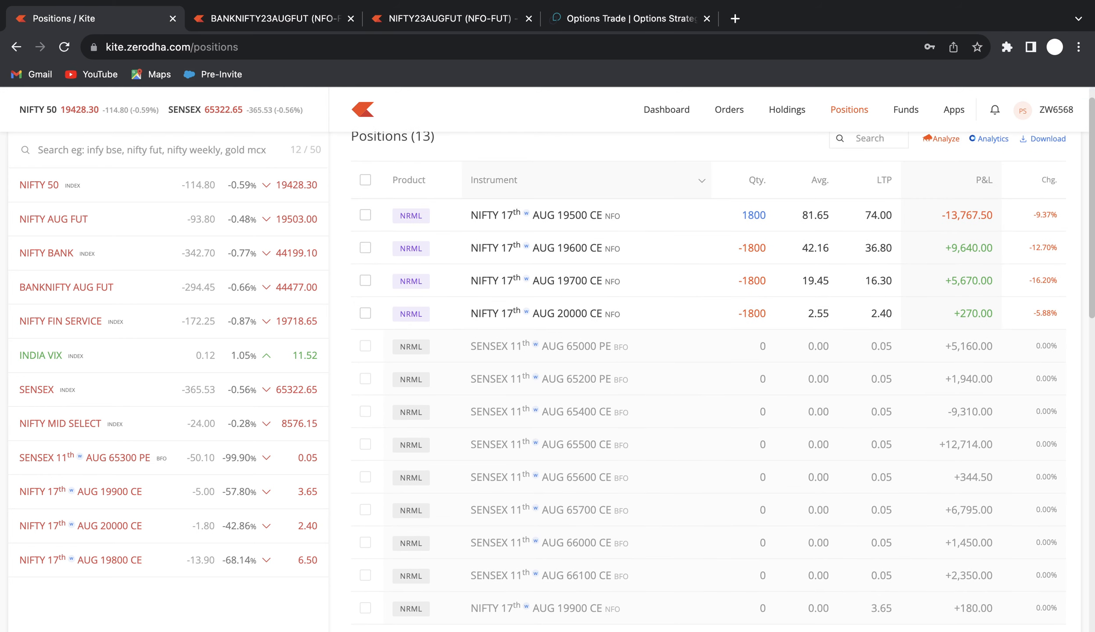
pyautogui.click(626, 20)
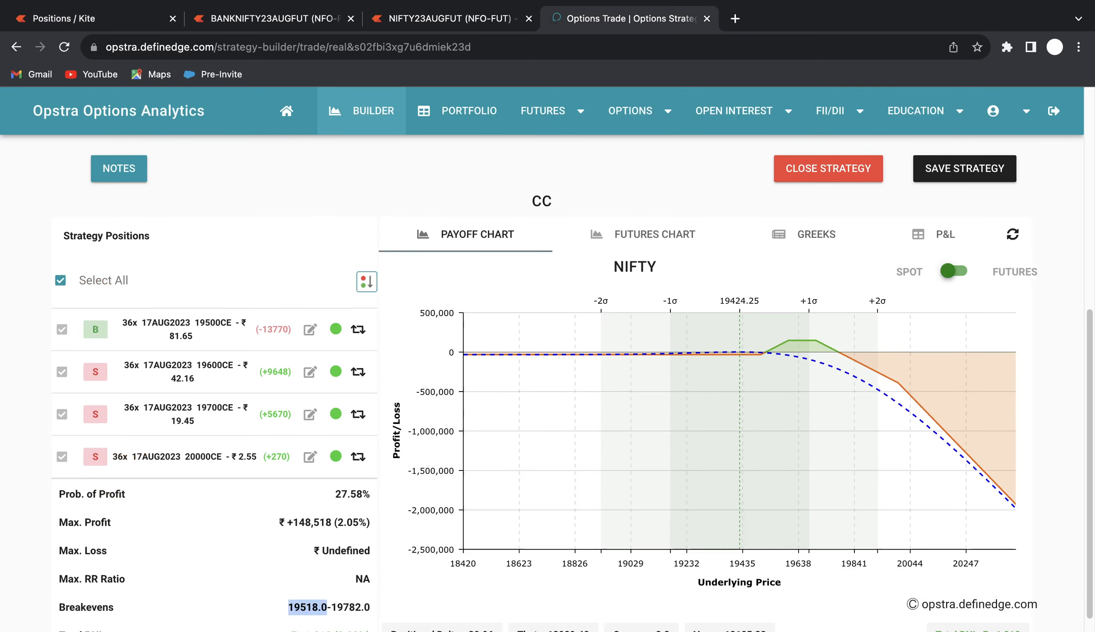